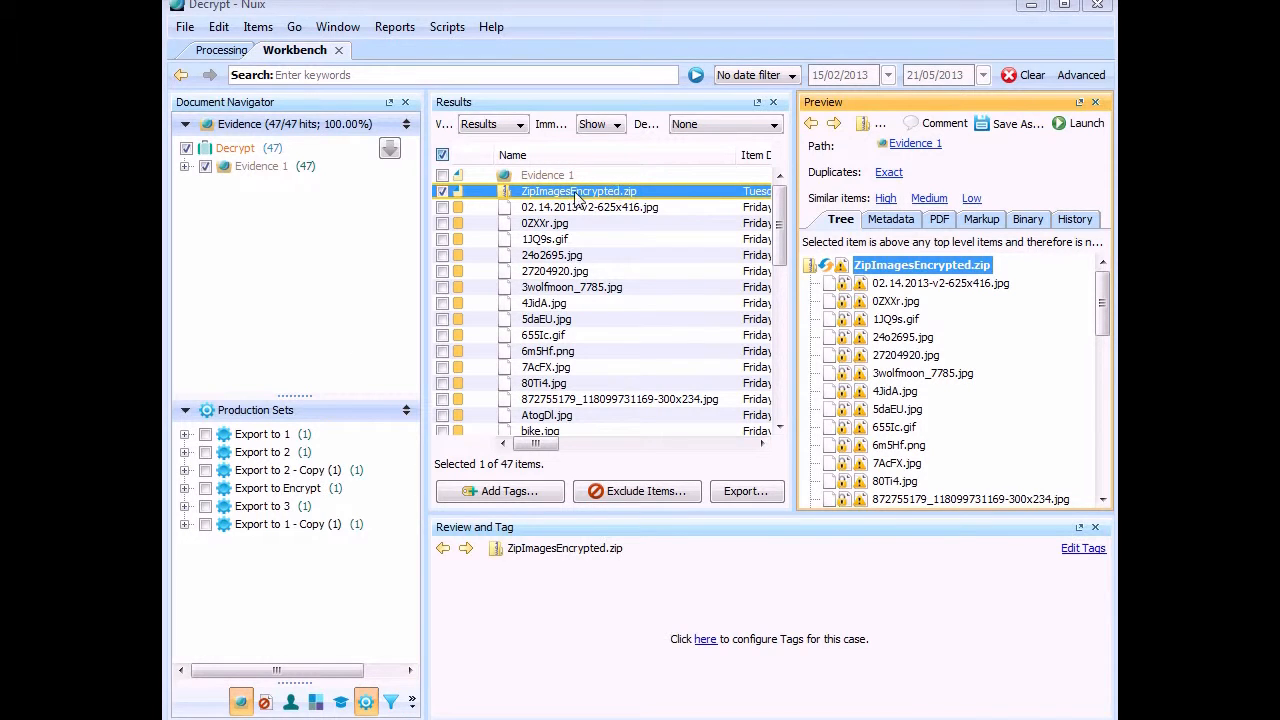
{"action": "mouse_move", "coordinate": [597, 215]}
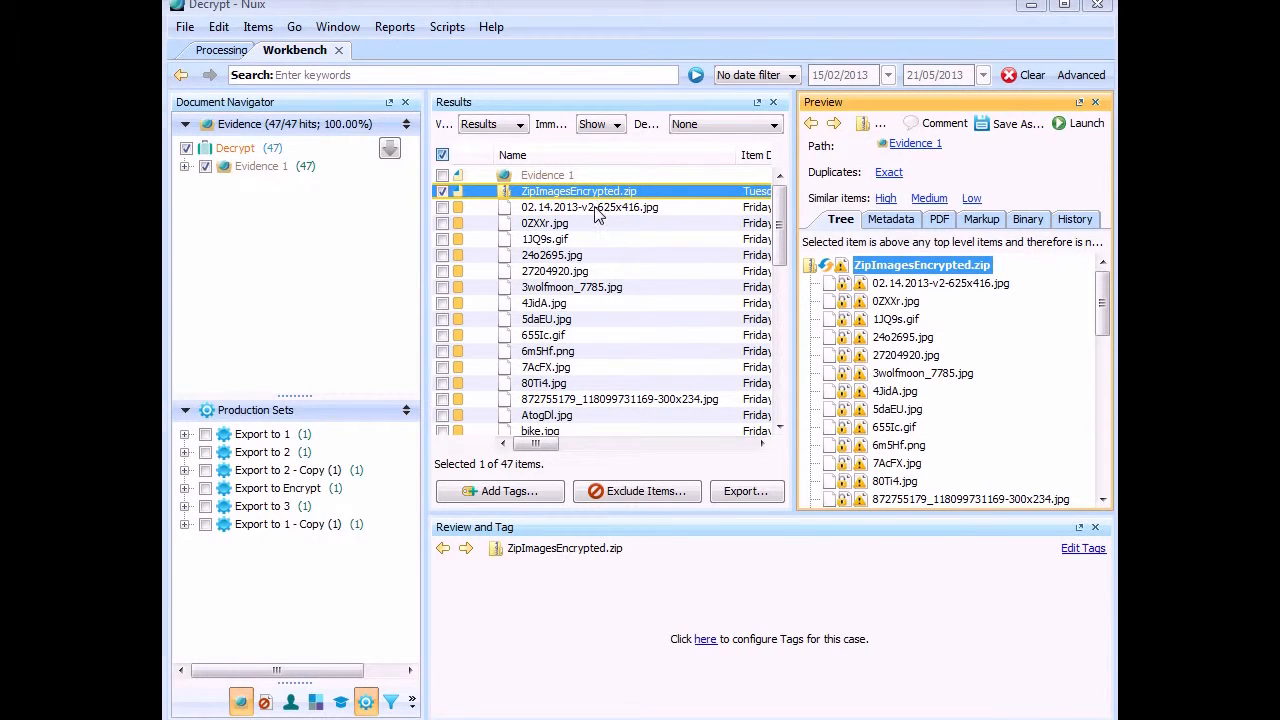
- Check the images' metadata shows 'This item is encrypted', then reselect ZipImagesEncrypted.zip
{"action": "left_click", "coordinate": [589, 207]}
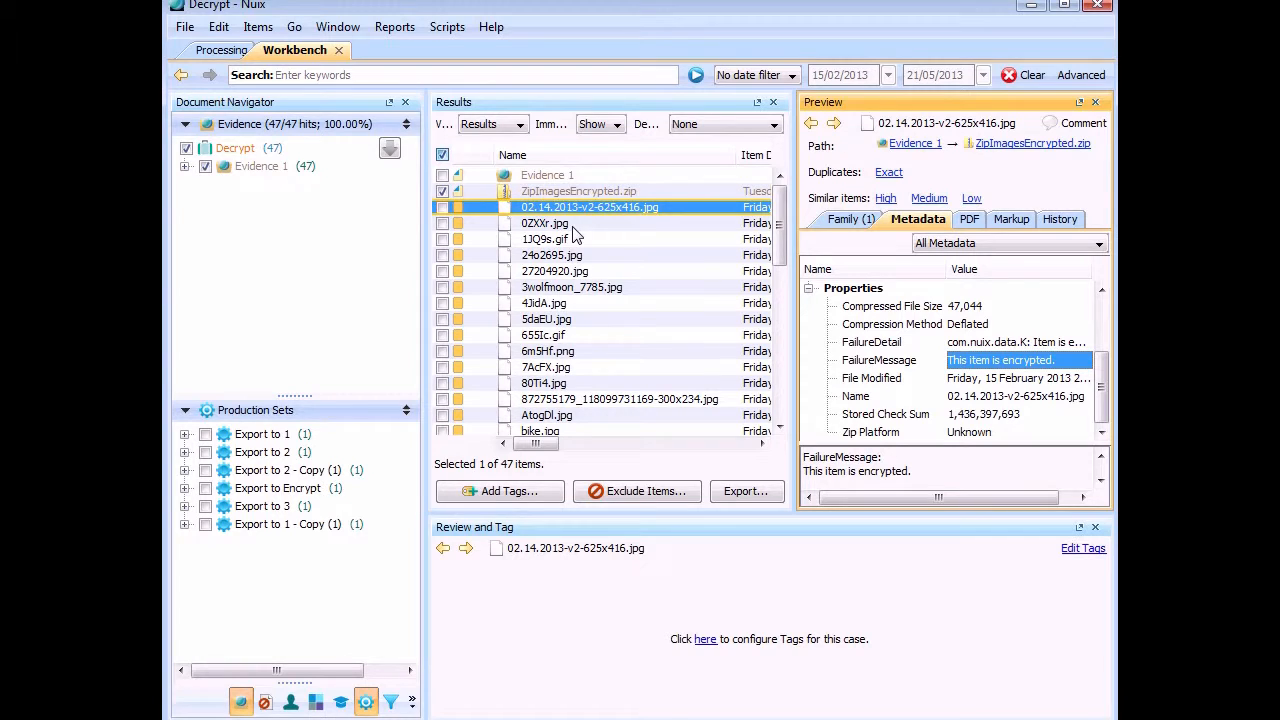
{"action": "left_click", "coordinate": [545, 223]}
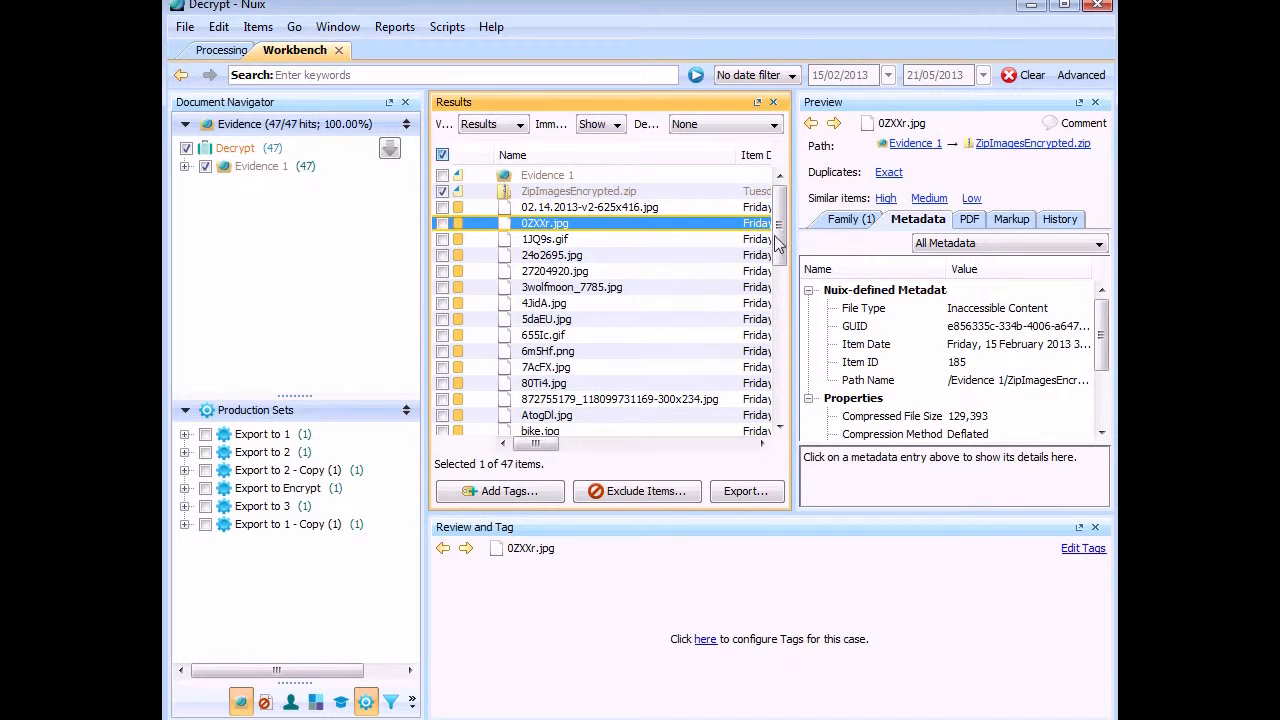
{"action": "scroll", "scroll_direction": "down", "scroll_amount": 3}
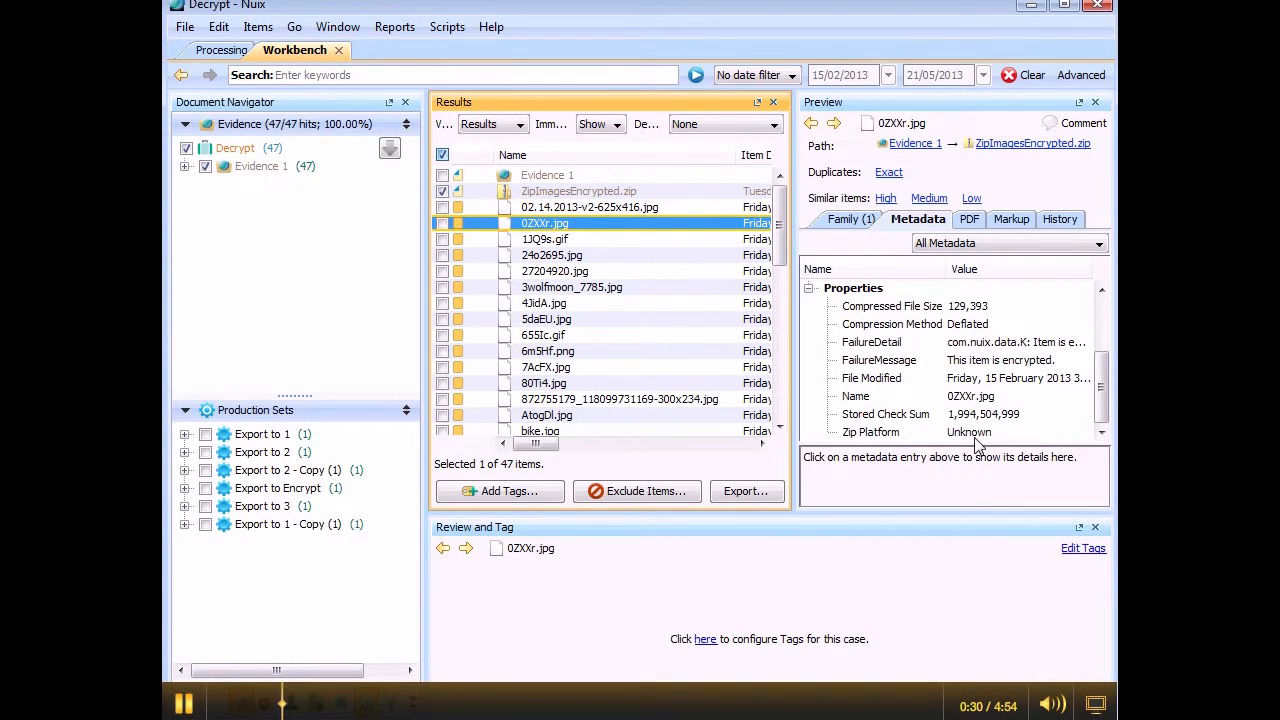
{"action": "left_click", "coordinate": [578, 191]}
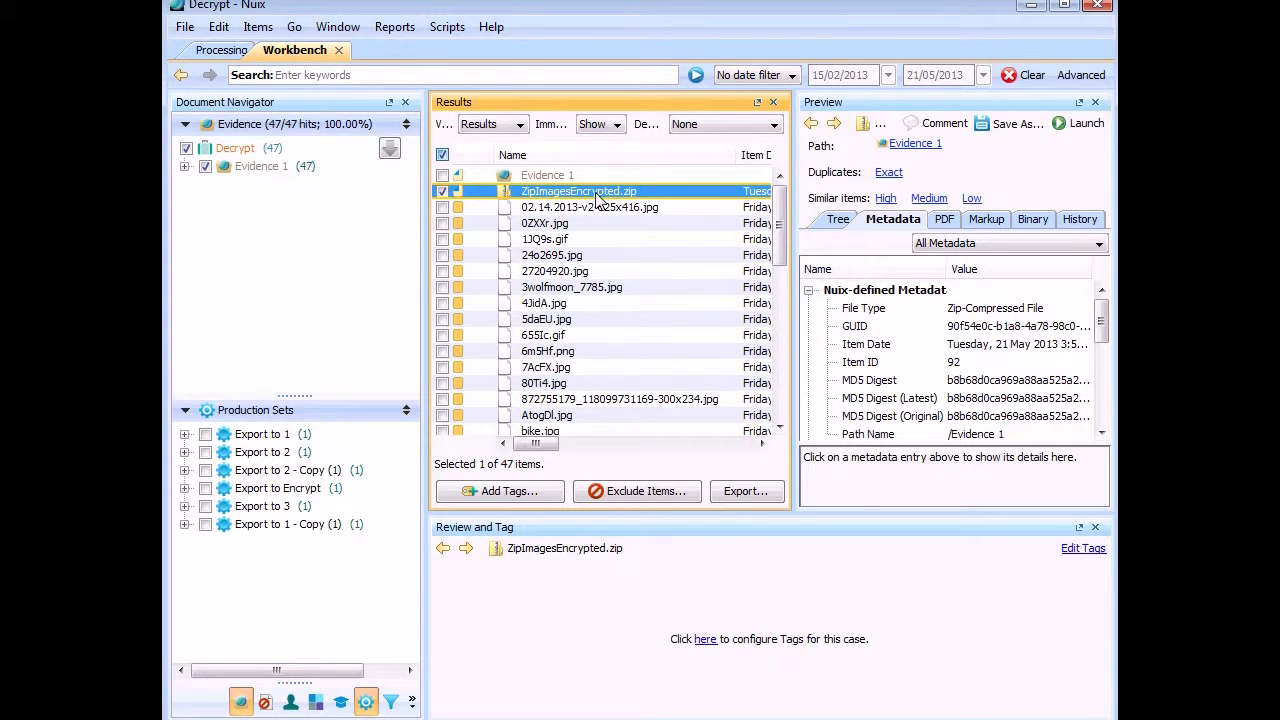
{"action": "mouse_move", "coordinate": [550, 222]}
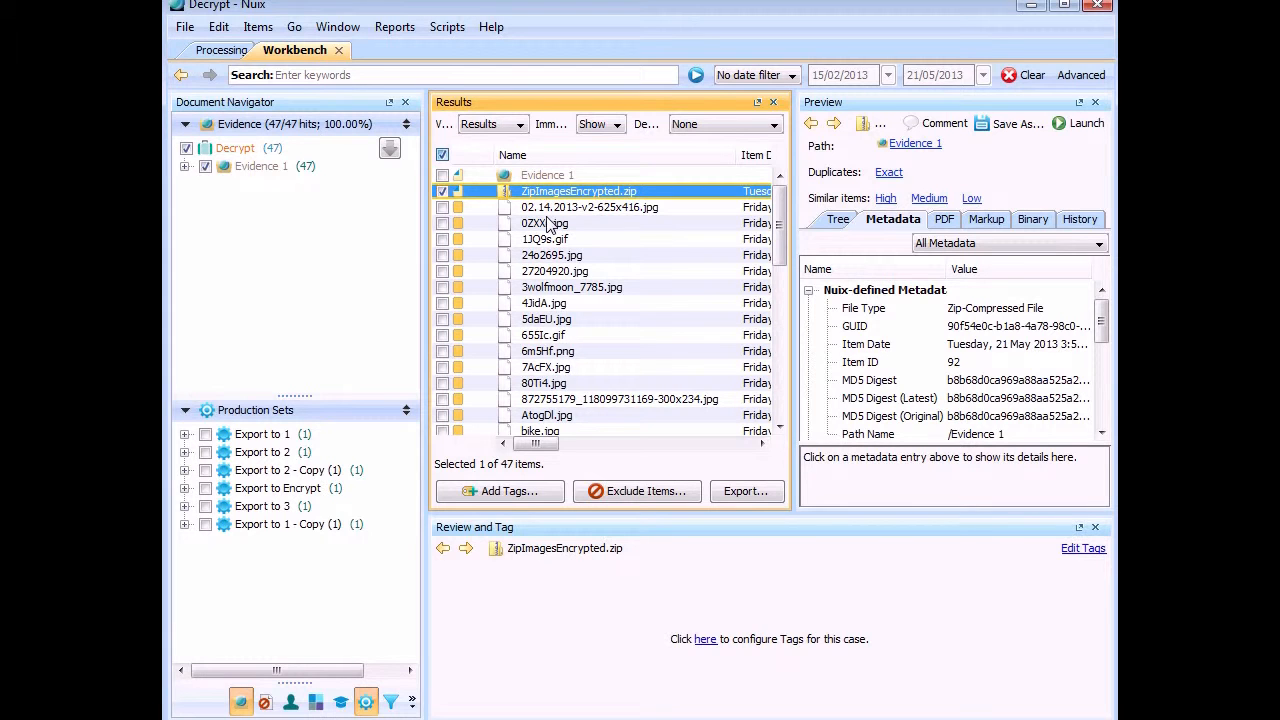
- Reveal the zip's full MD5 digest in Metadata and bring up the Export options
{"action": "left_click", "coordinate": [869, 380]}
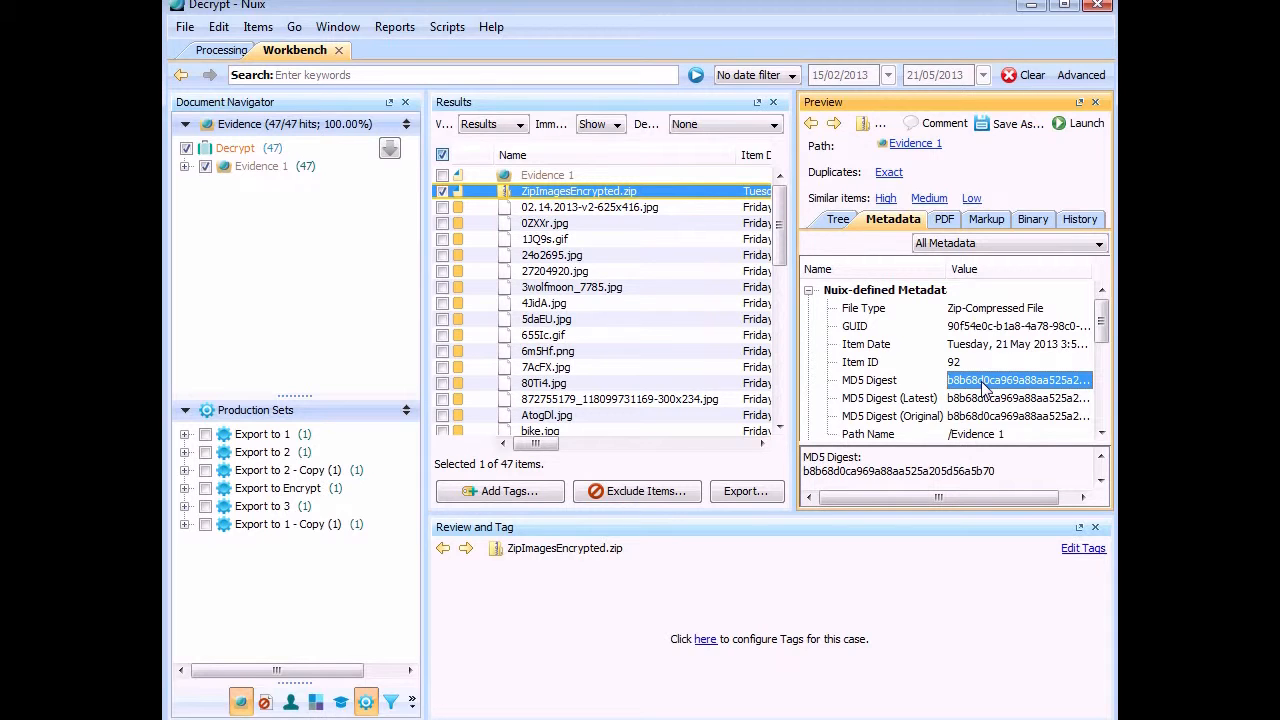
{"action": "mouse_move", "coordinate": [980, 358]}
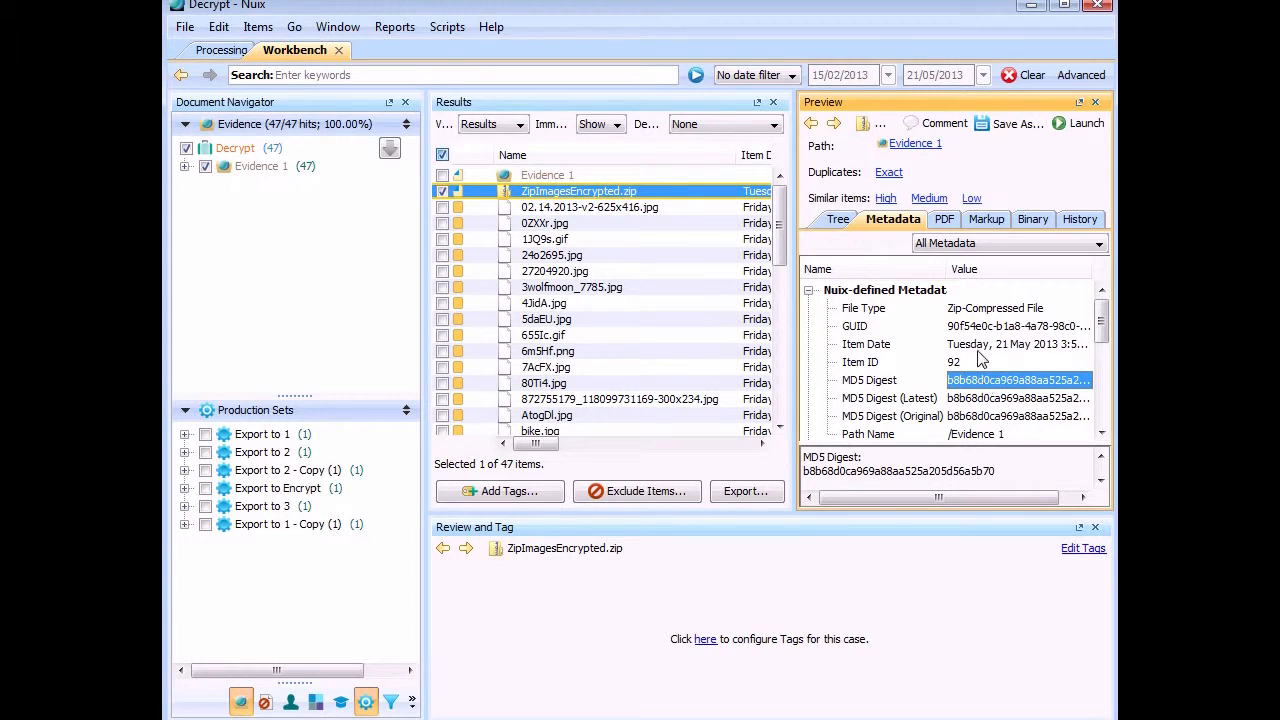
{"action": "mouse_move", "coordinate": [775, 512]}
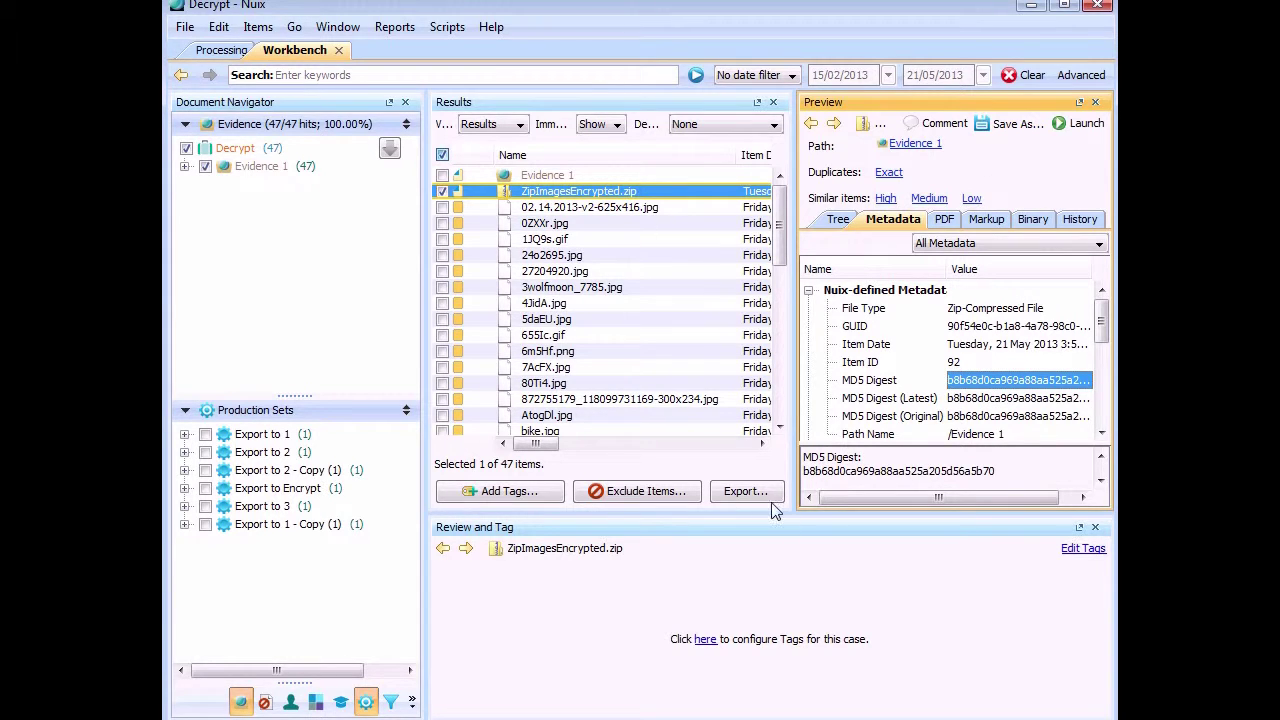
{"action": "left_click", "coordinate": [746, 491]}
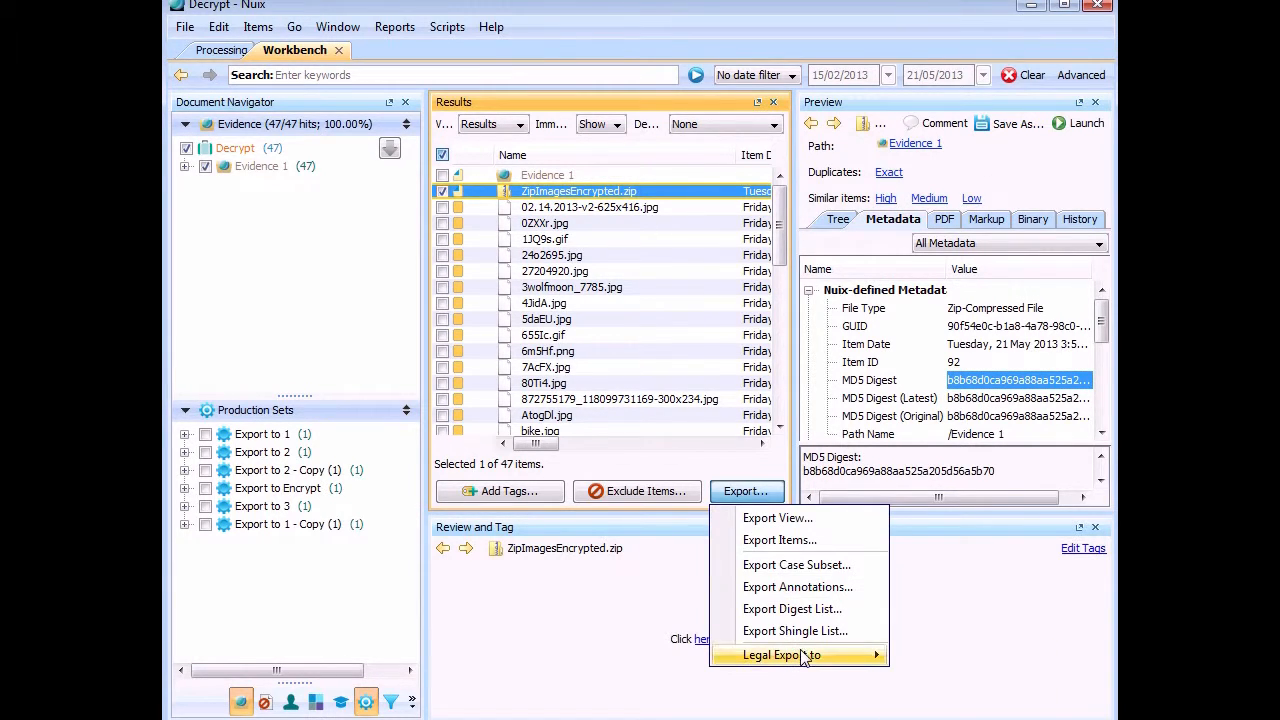
- Run a Concordance legal export to new folder C:\Exports\3, naming native files by Item MD5
{"action": "left_click", "coordinate": [778, 655]}
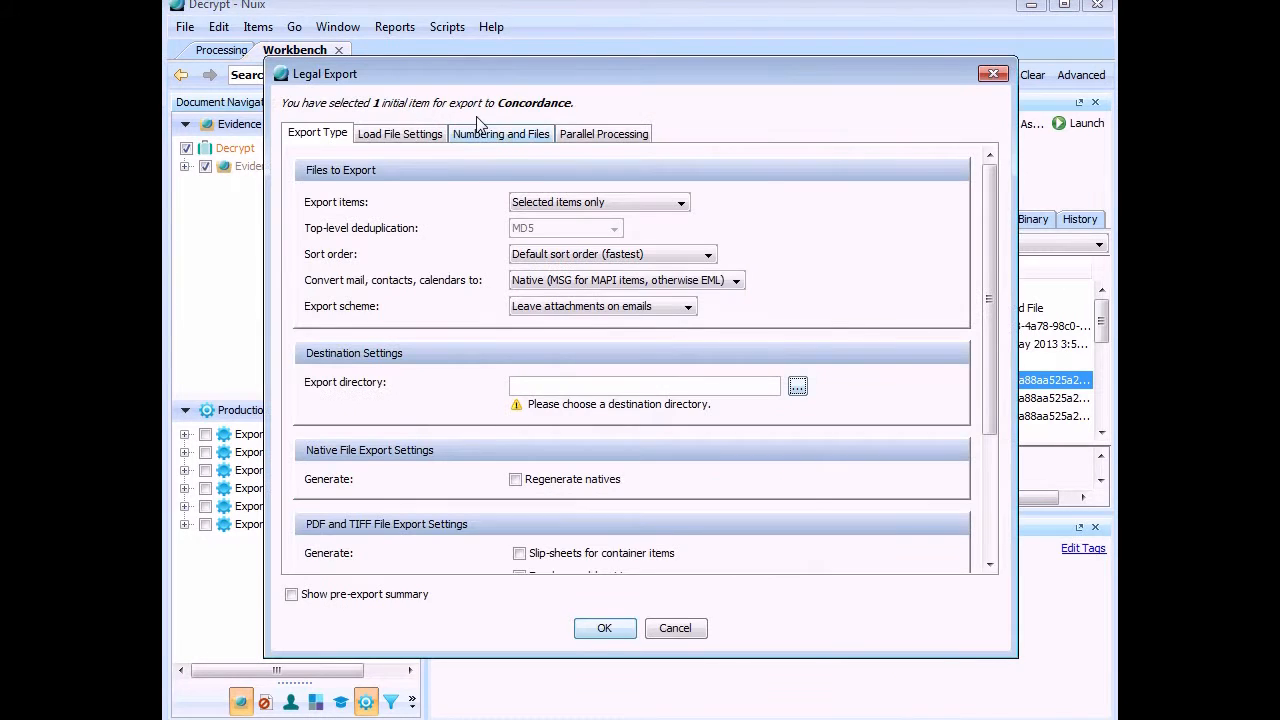
{"action": "left_click", "coordinate": [797, 385]}
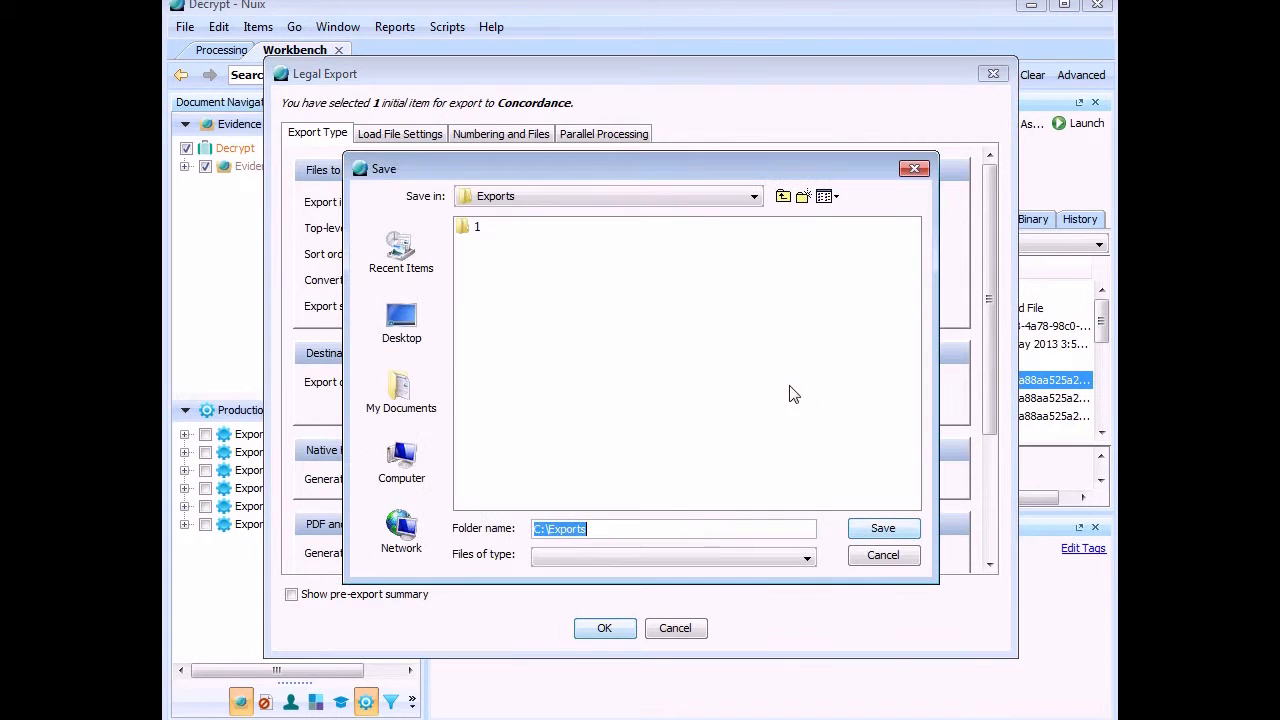
{"action": "left_click", "coordinate": [803, 196]}
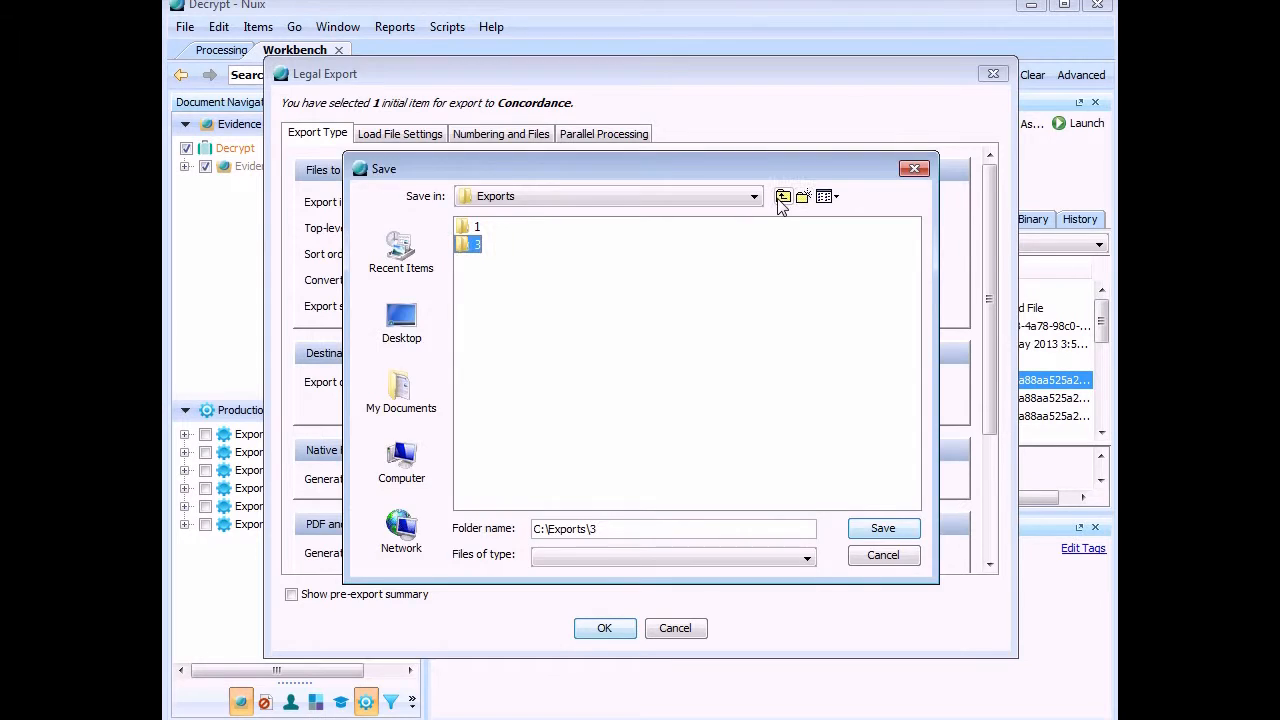
{"action": "left_click", "coordinate": [882, 528]}
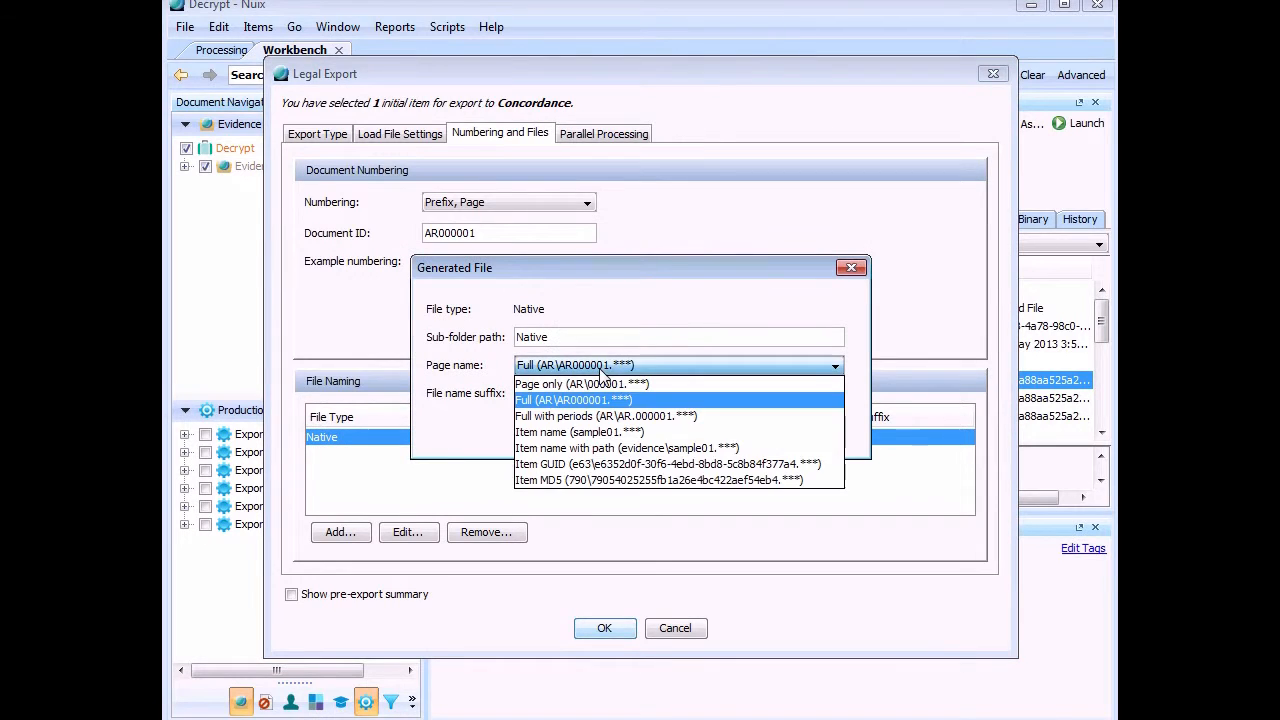
{"action": "left_click", "coordinate": [658, 480]}
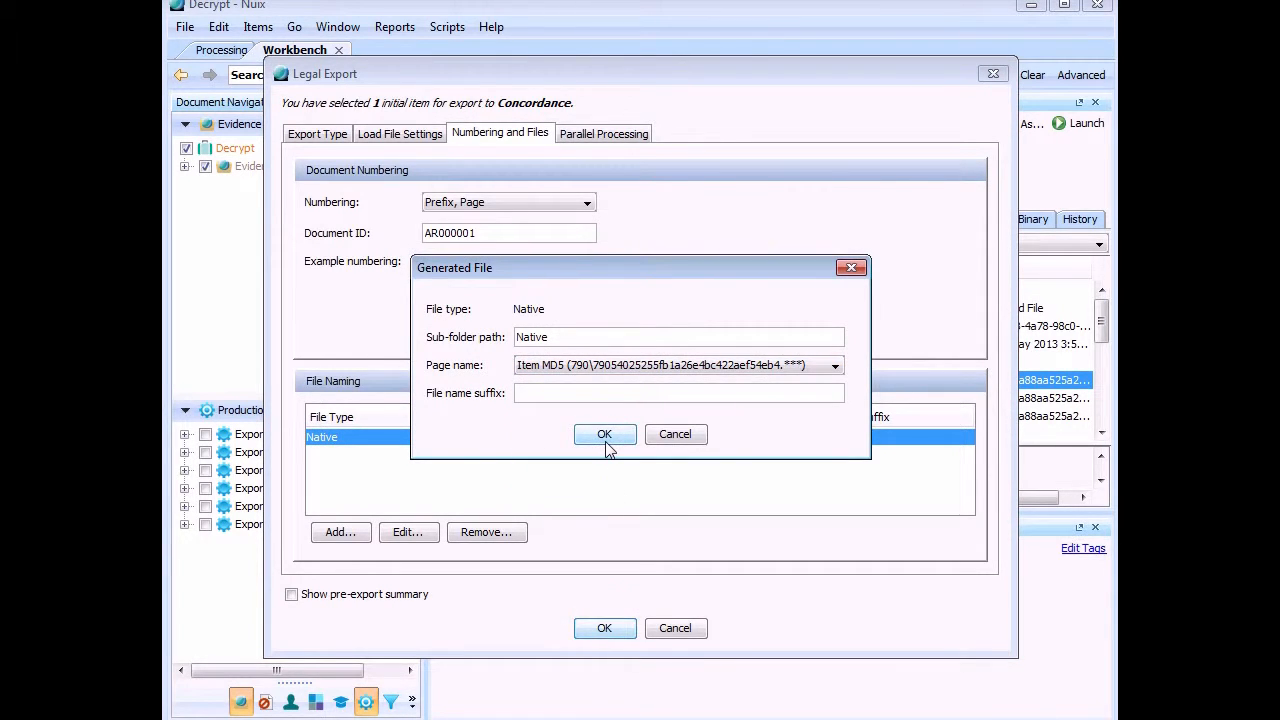
{"action": "left_click", "coordinate": [604, 433]}
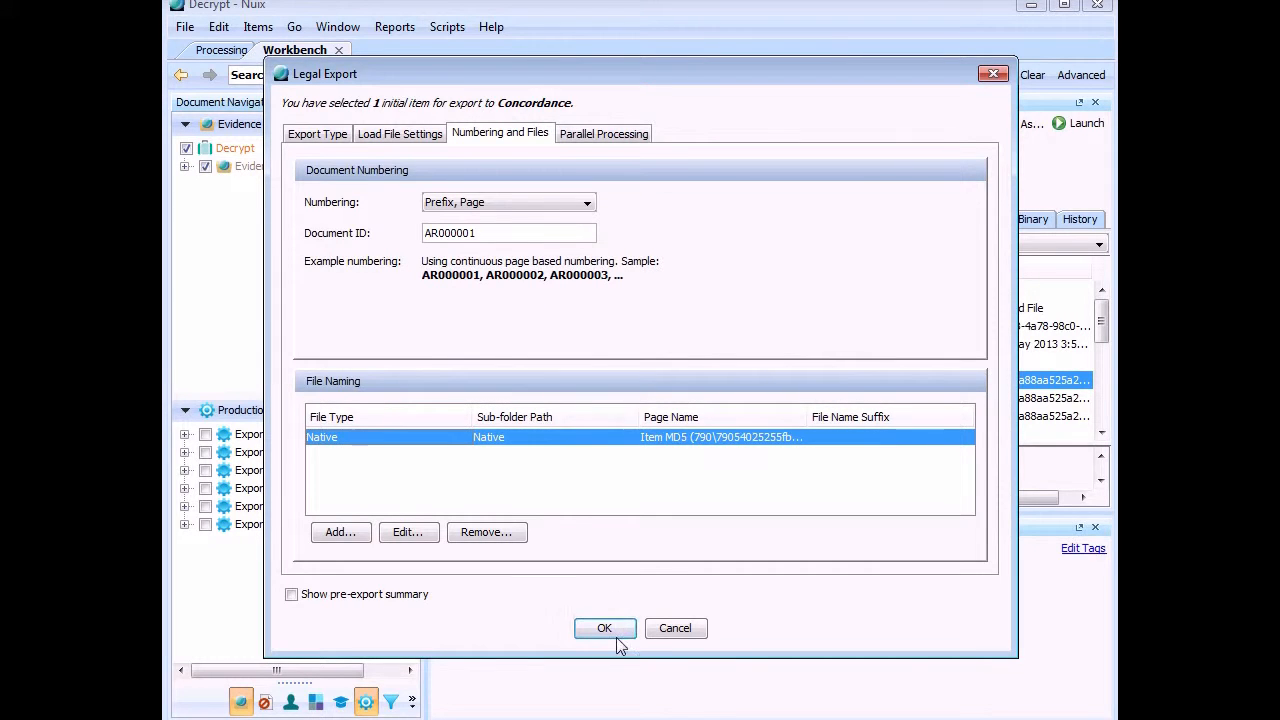
{"action": "left_click", "coordinate": [604, 628]}
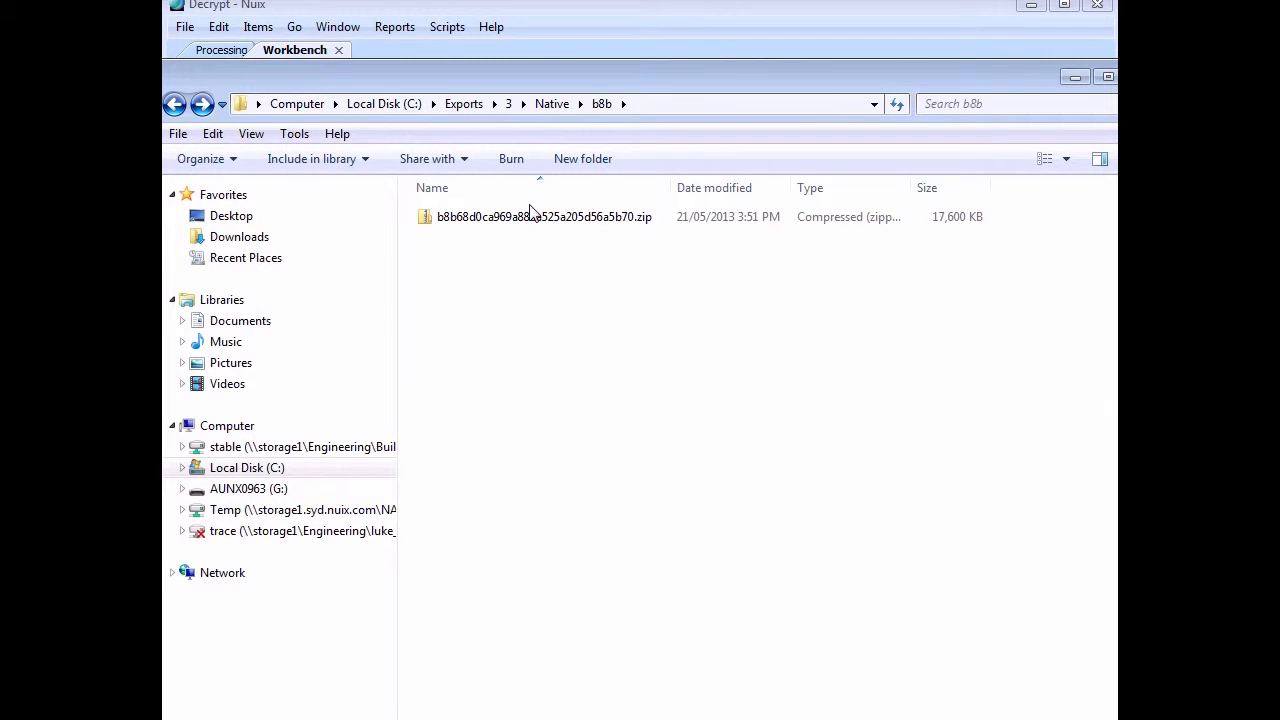
{"action": "mouse_move", "coordinate": [618, 218]}
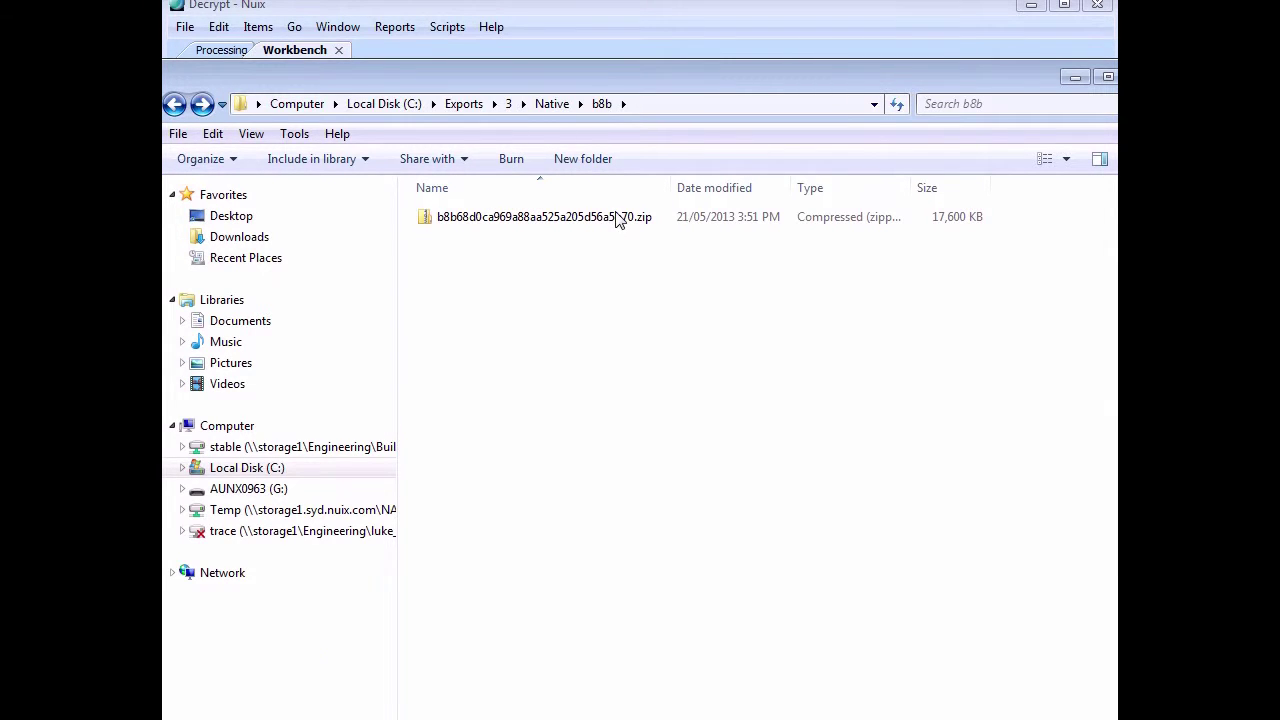
- Open the MD5-named zip, cancel the image password prompt, and return to the b8b folder
{"action": "left_click", "coordinate": [544, 216]}
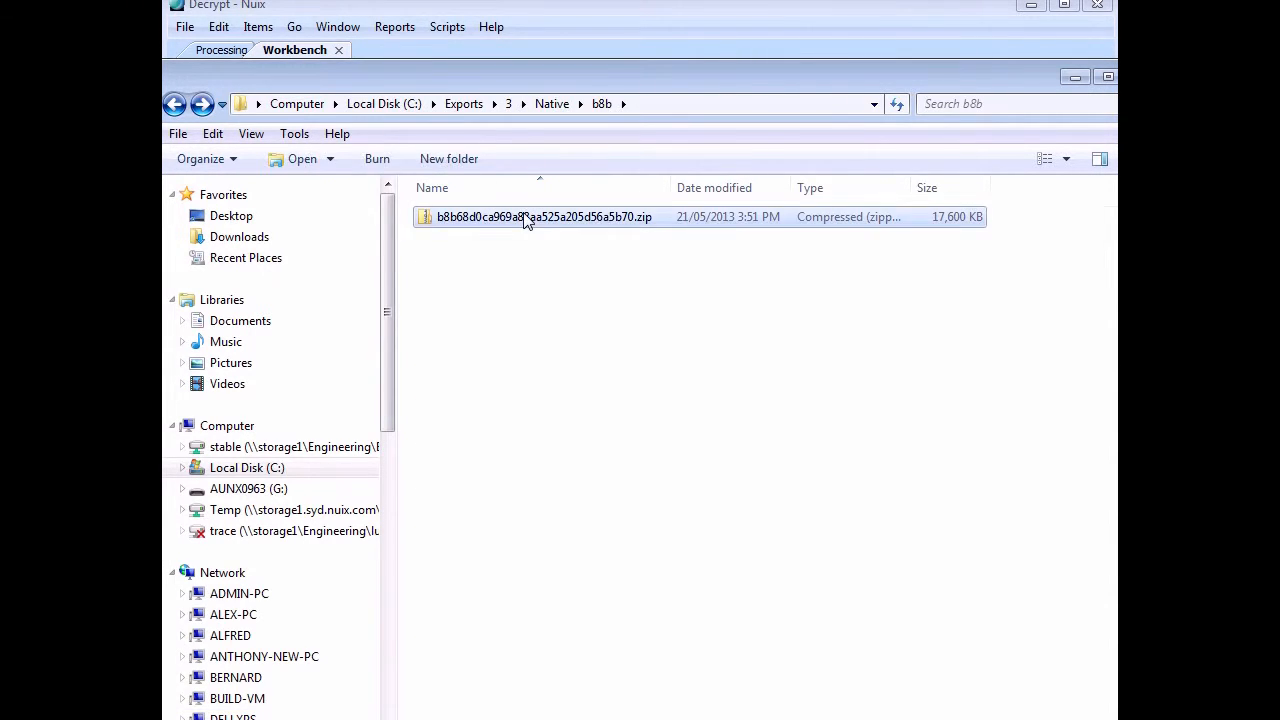
{"action": "double_click", "coordinate": [544, 217]}
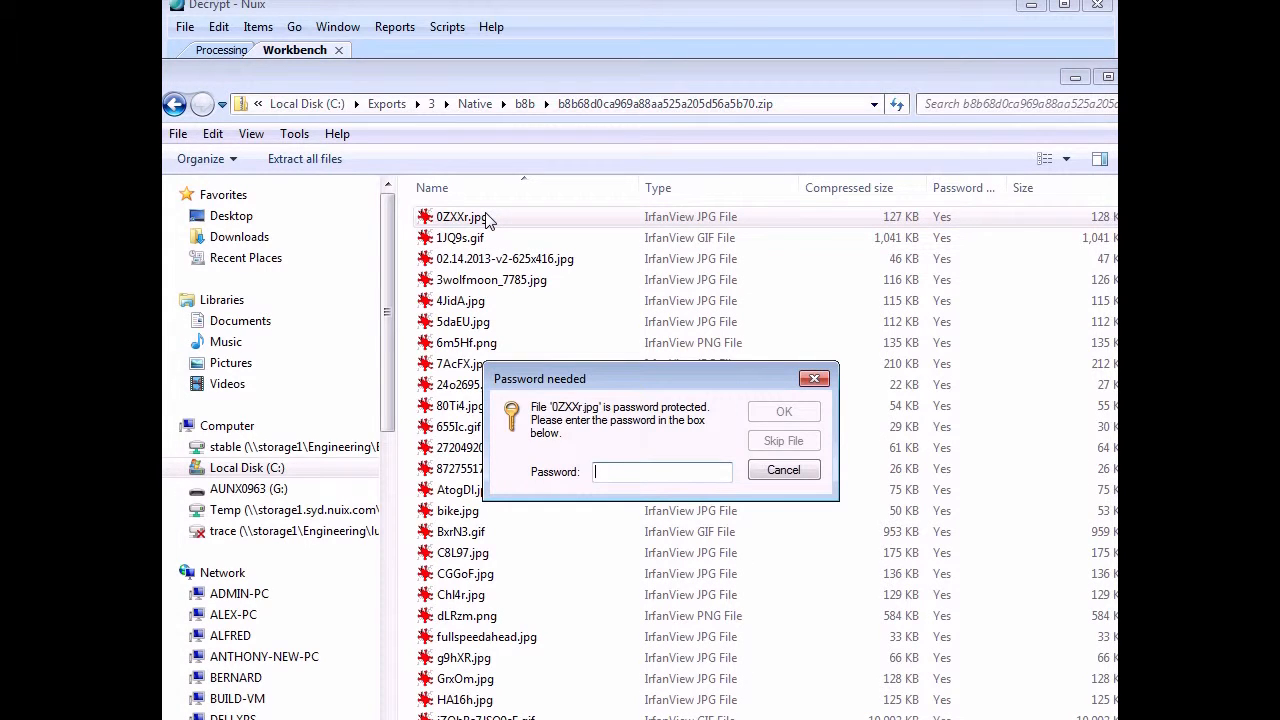
{"action": "left_click", "coordinate": [783, 470]}
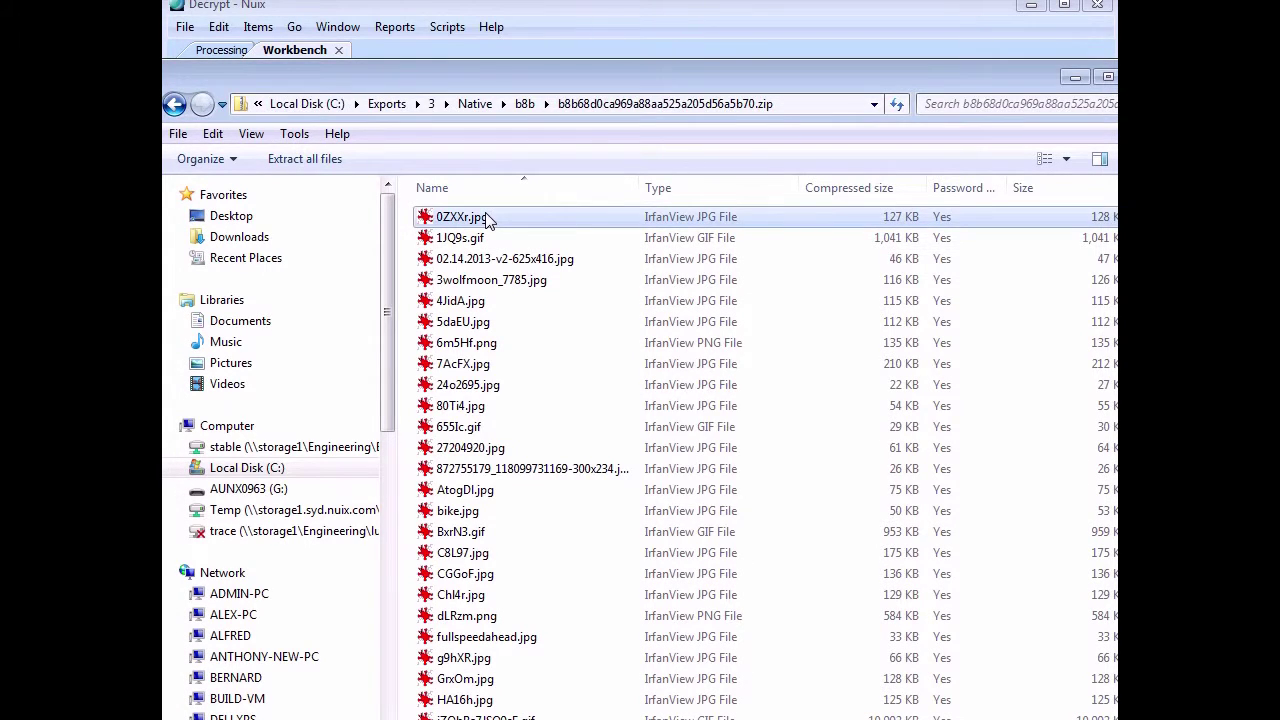
{"action": "left_click", "coordinate": [174, 103]}
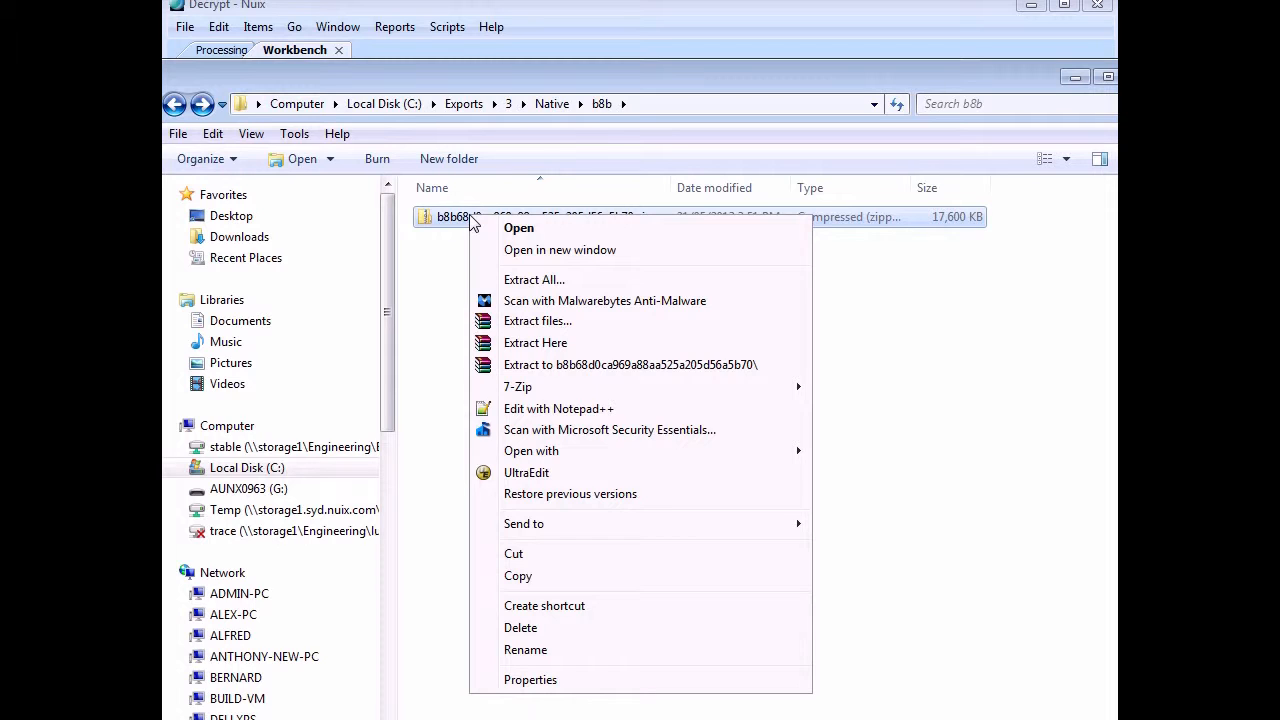
{"action": "mouse_move", "coordinate": [503, 309]}
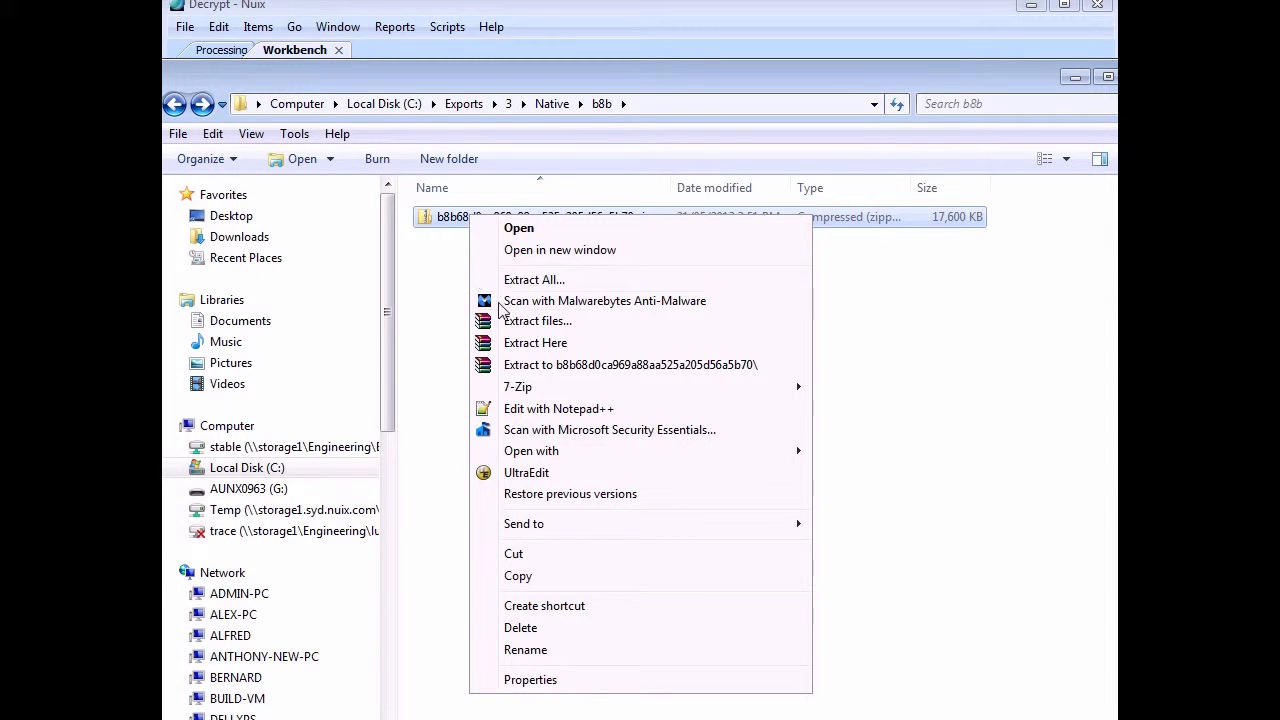
{"action": "mouse_move", "coordinate": [614, 372]}
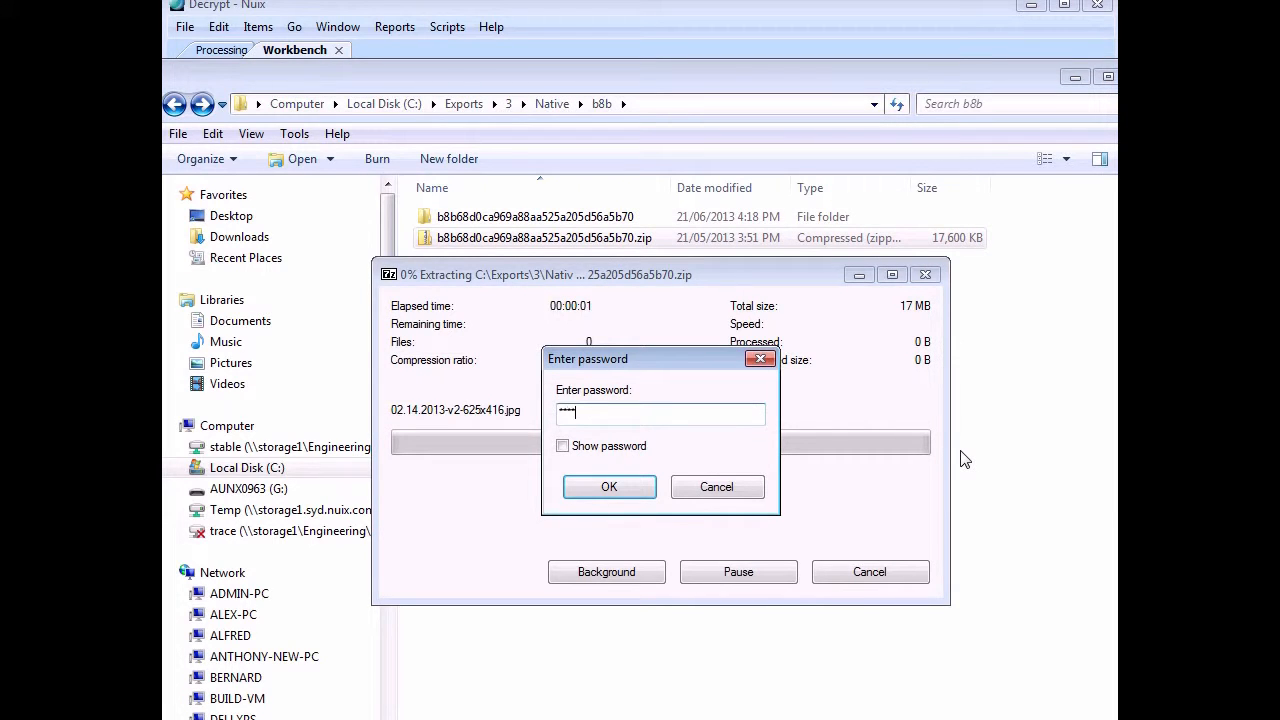
- Confirm the zip password to extract it, then open the extracted images folder
{"action": "left_click", "coordinate": [608, 487]}
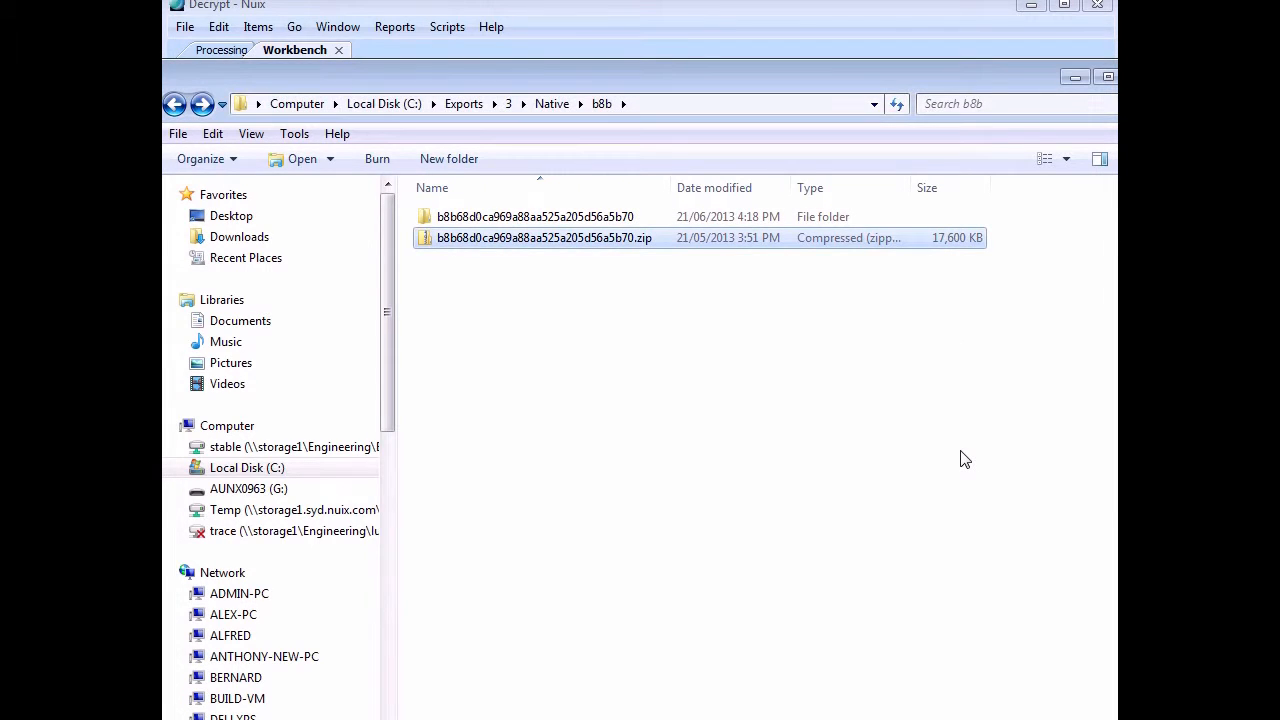
{"action": "mouse_move", "coordinate": [928, 420]}
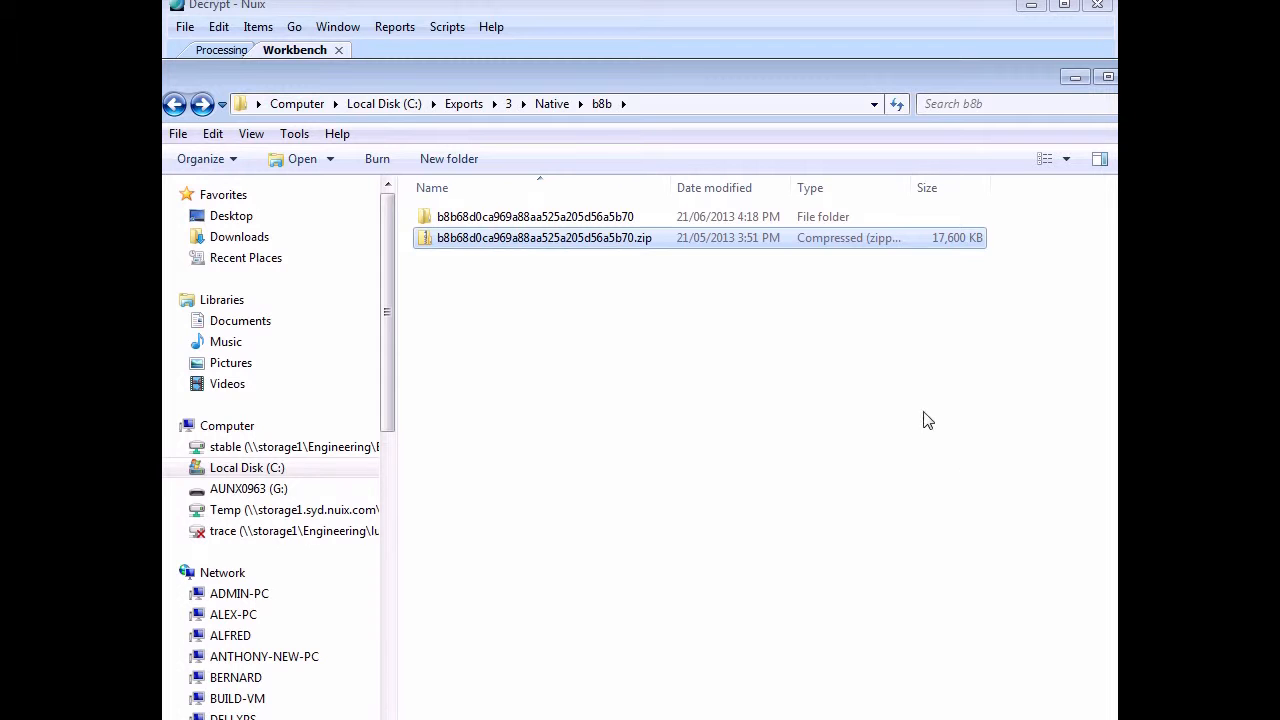
{"action": "double_click", "coordinate": [535, 216]}
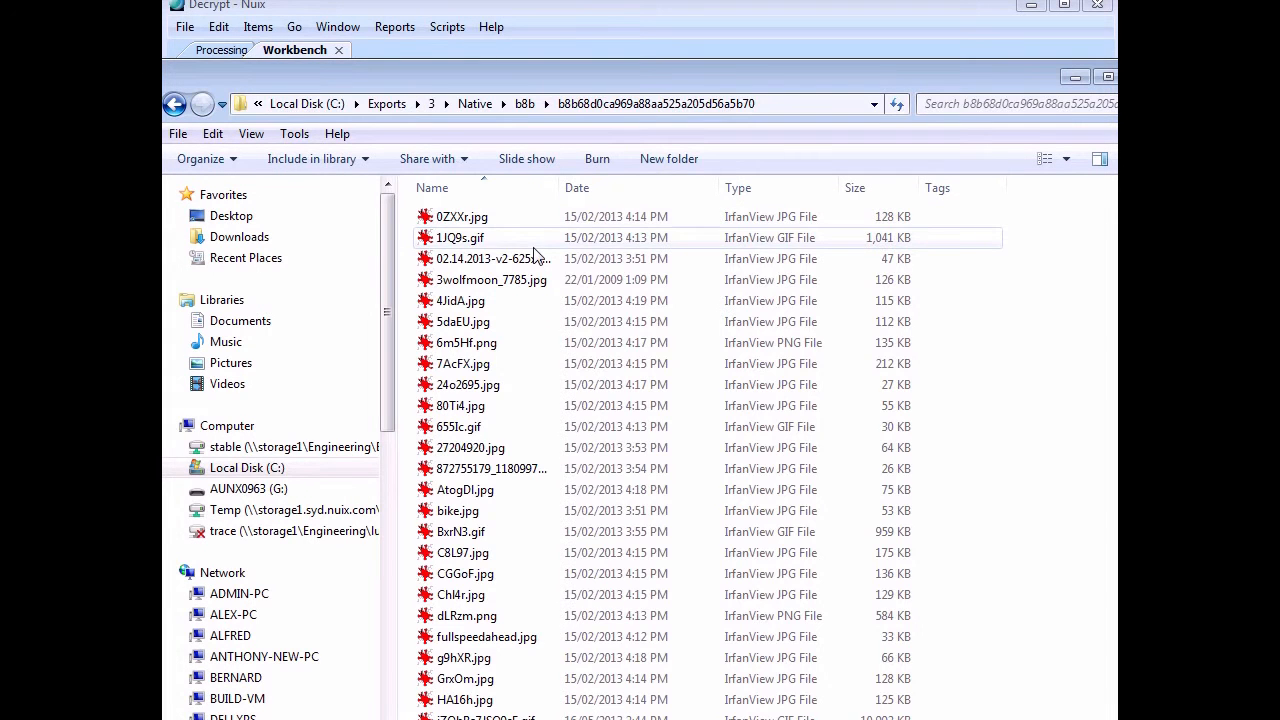
- Compress the extracted images into b8b68d0ca969a88aa525a205d56a5b70.zip and select the folder's address path
{"action": "right_click", "coordinate": [493, 258]}
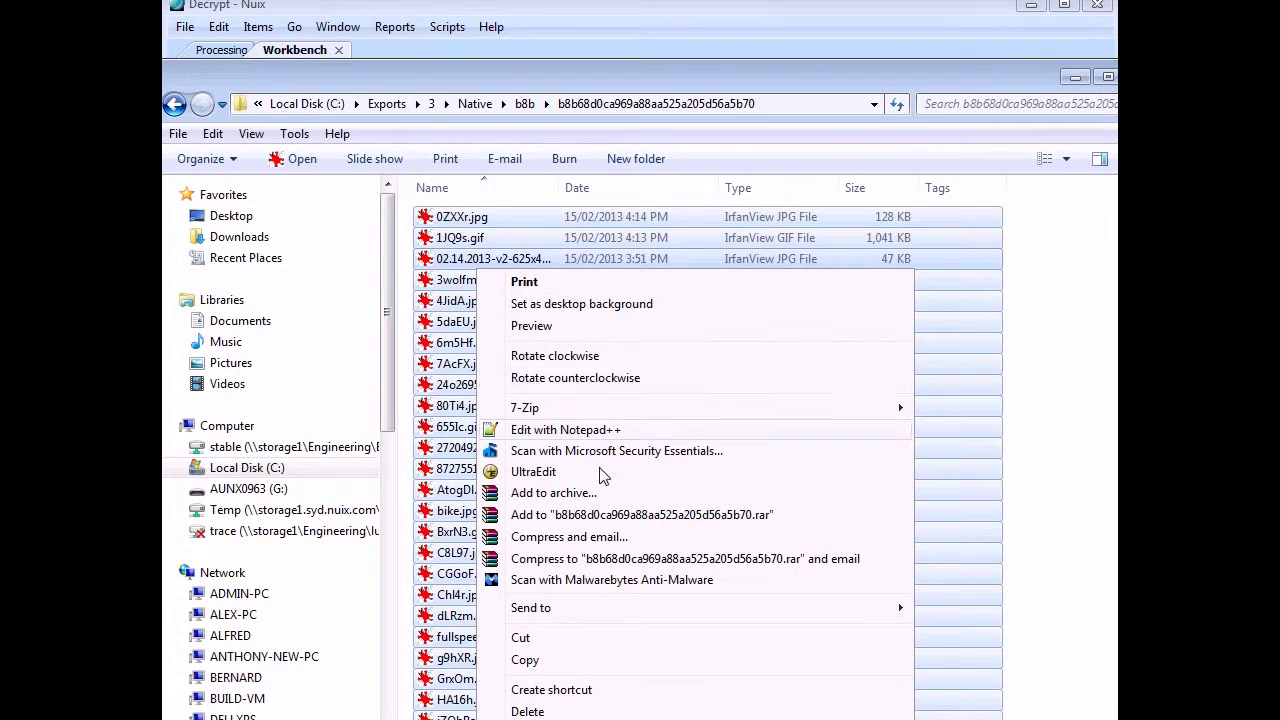
{"action": "mouse_move", "coordinate": [620, 407]}
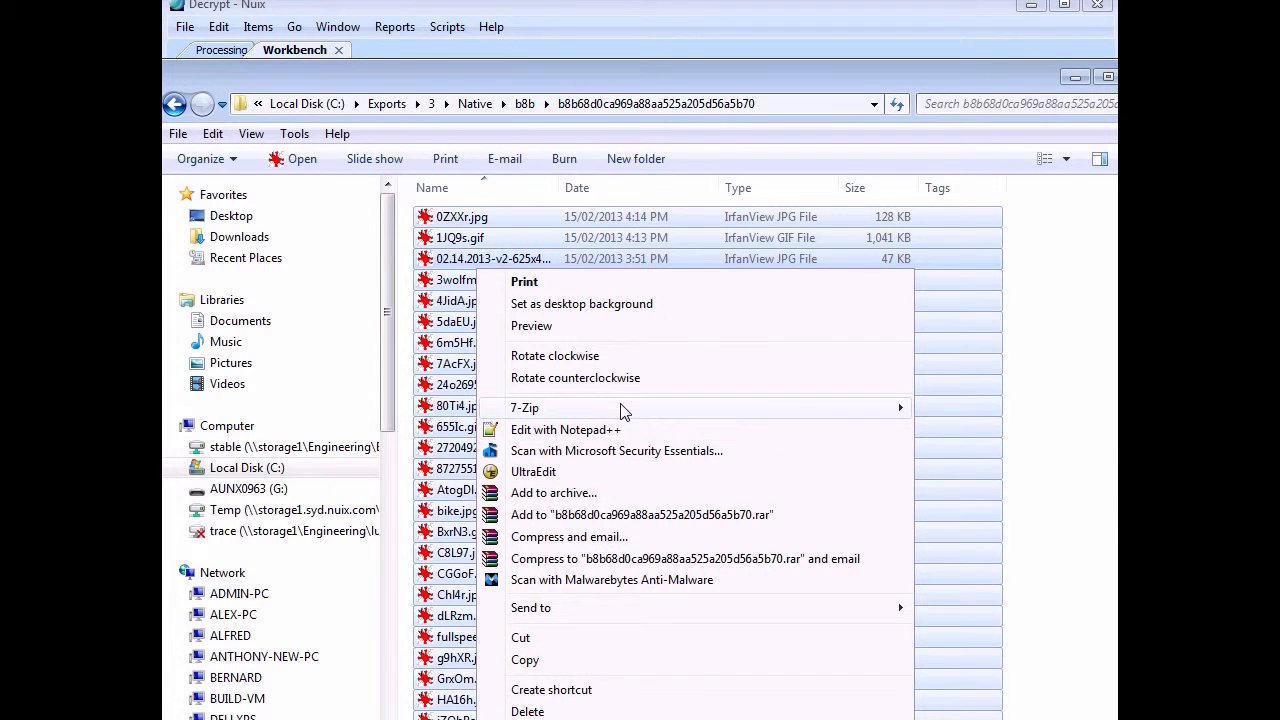
{"action": "mouse_move", "coordinate": [524, 407]}
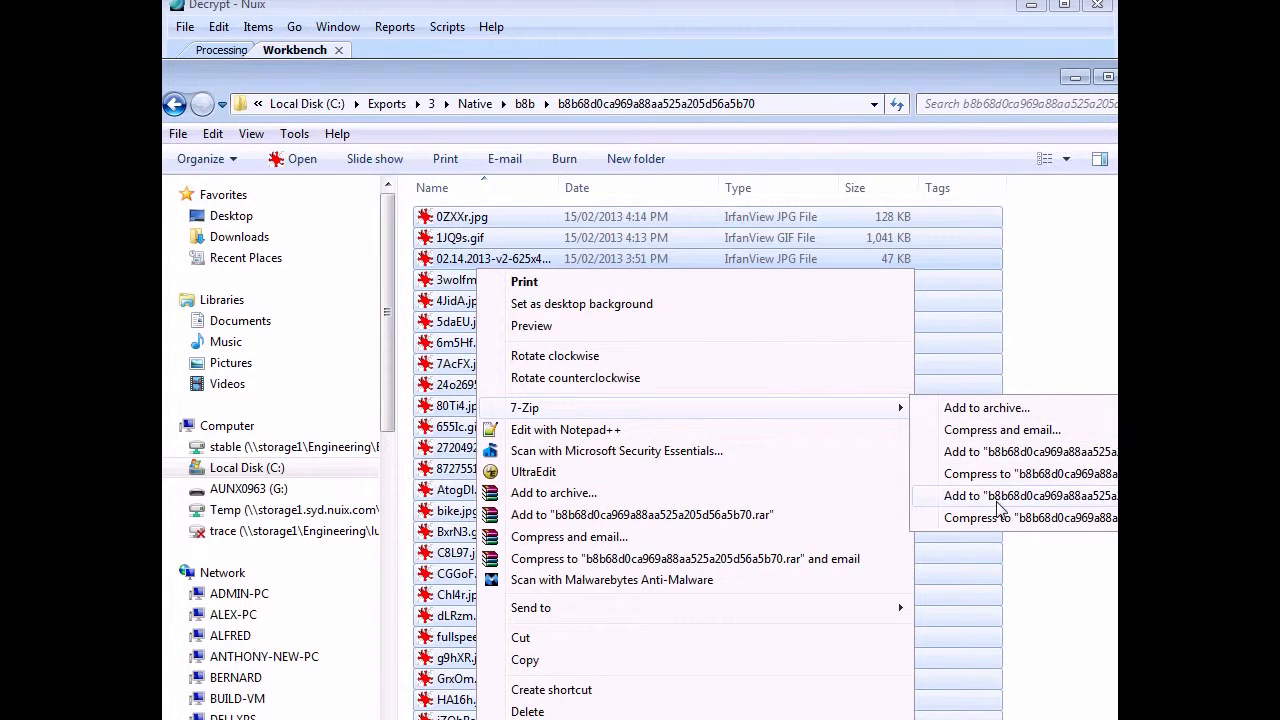
{"action": "left_click", "coordinate": [1029, 495]}
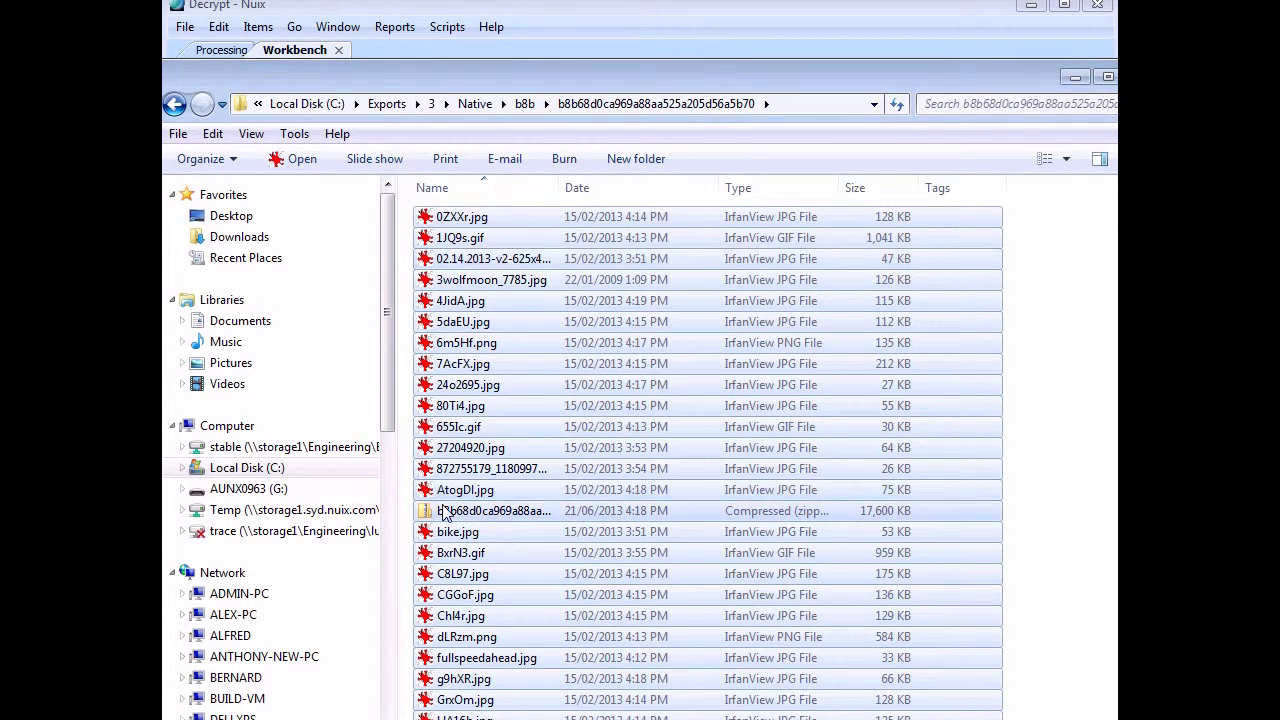
{"action": "left_click", "coordinate": [490, 510]}
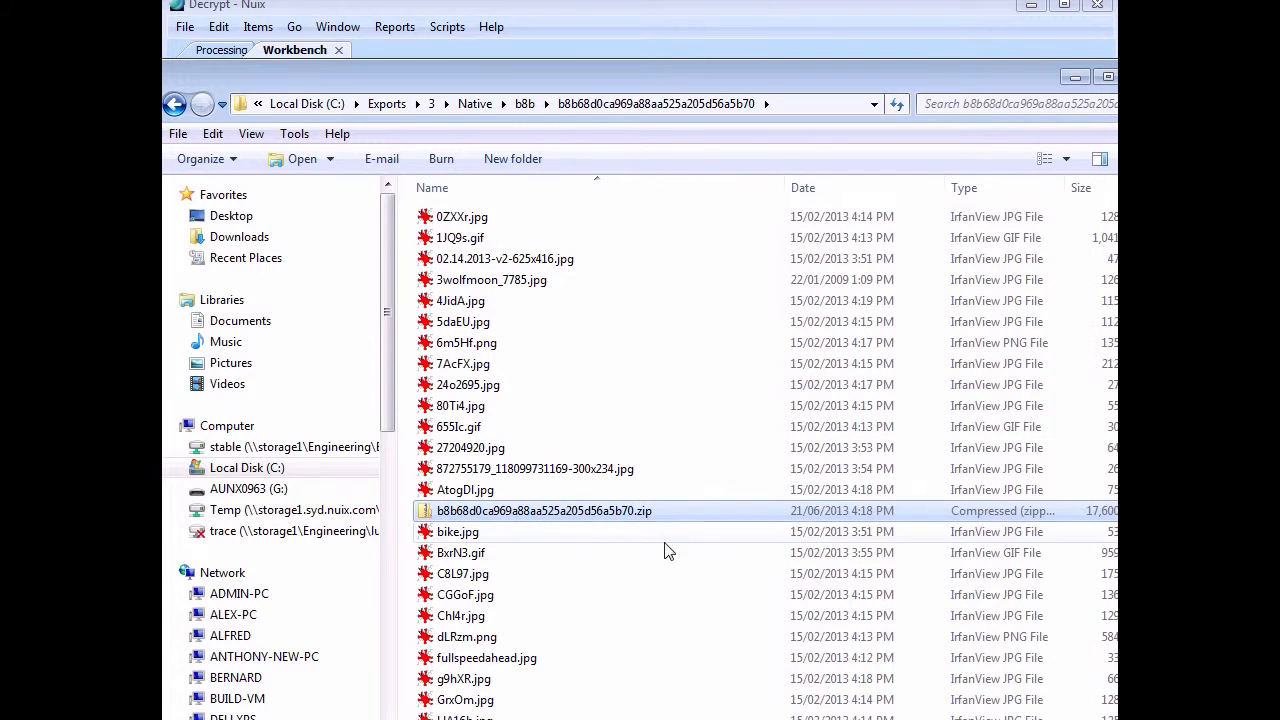
{"action": "mouse_move", "coordinate": [630, 110]}
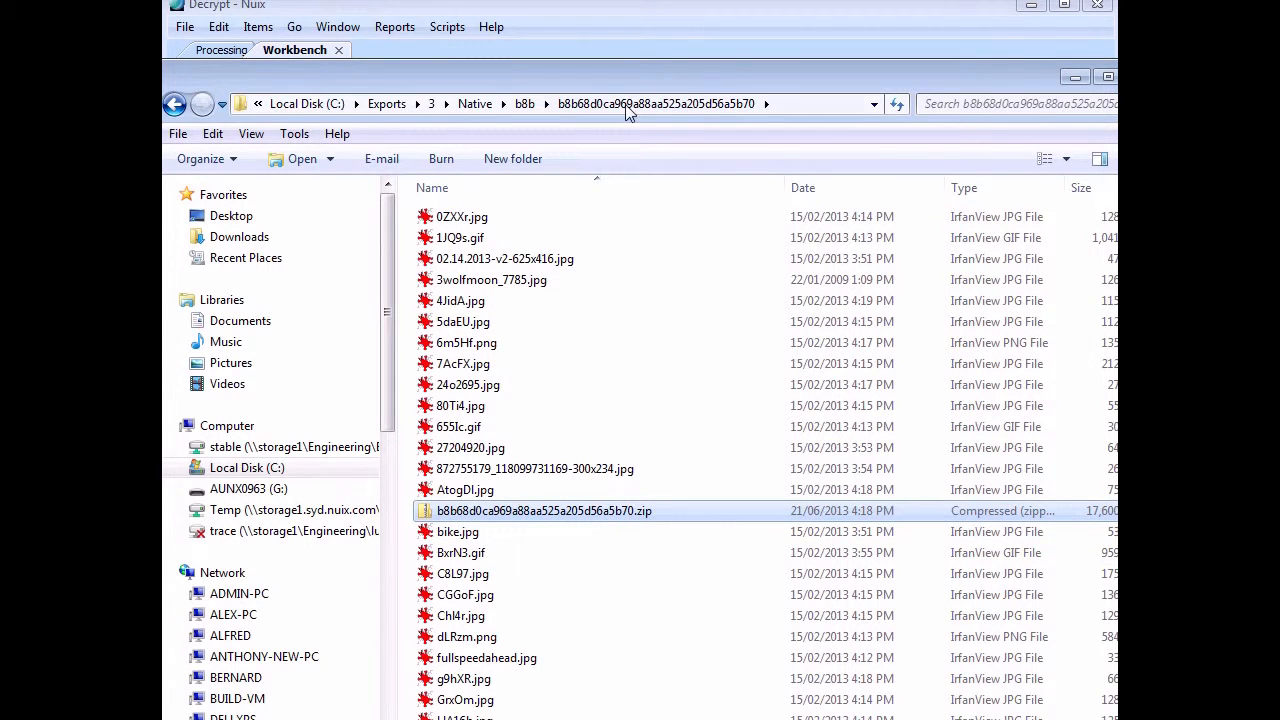
{"action": "mouse_move", "coordinate": [810, 116]}
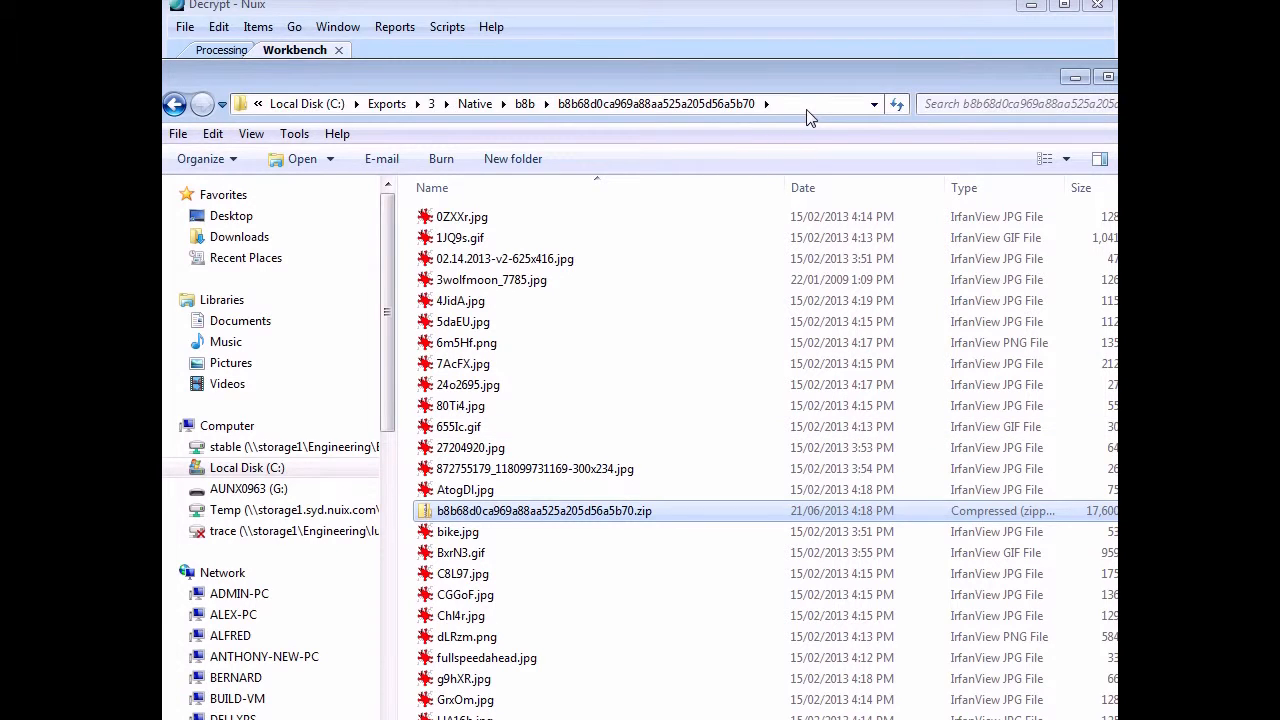
{"action": "left_click", "coordinate": [650, 104]}
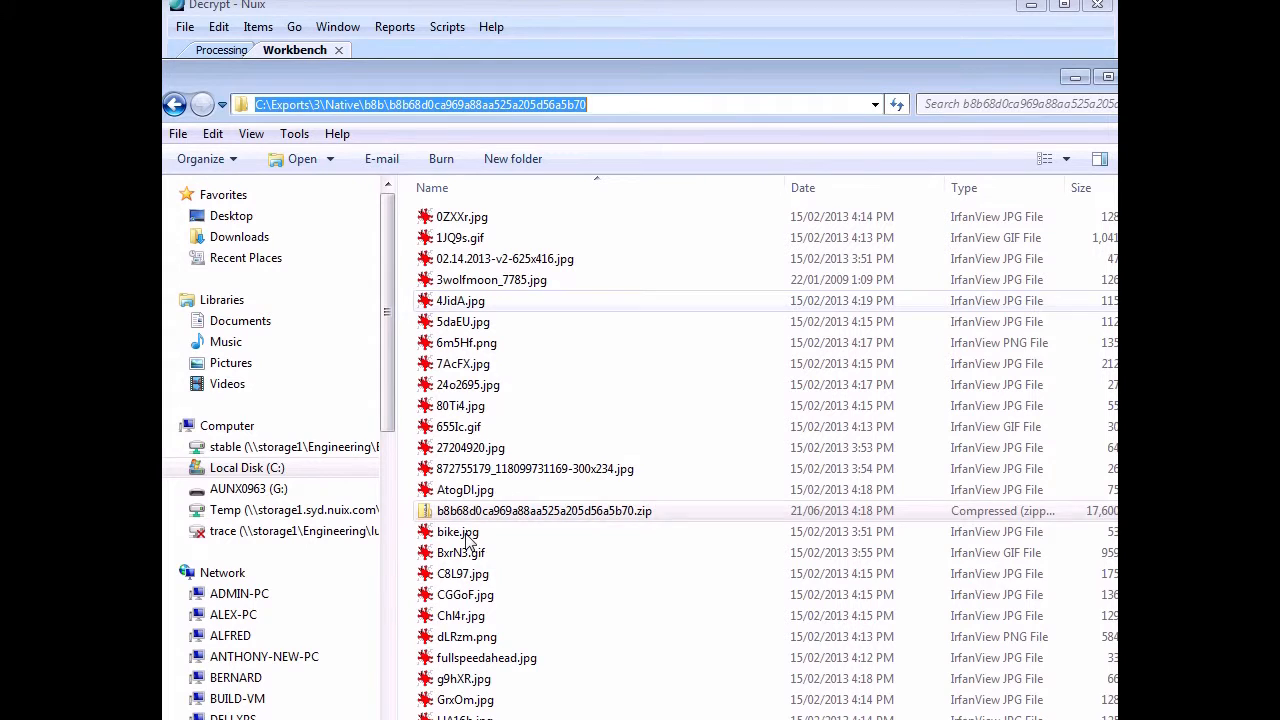
{"action": "mouse_move", "coordinate": [557, 17]}
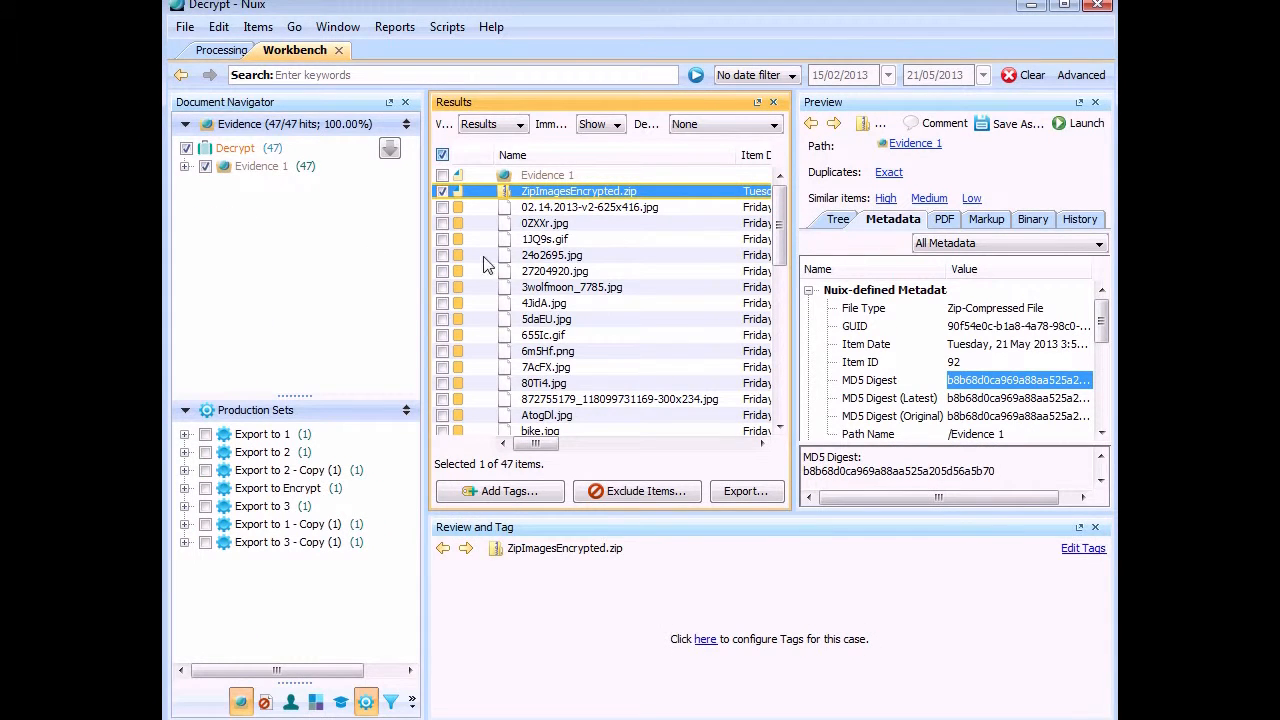
{"action": "mouse_move", "coordinate": [456, 245]}
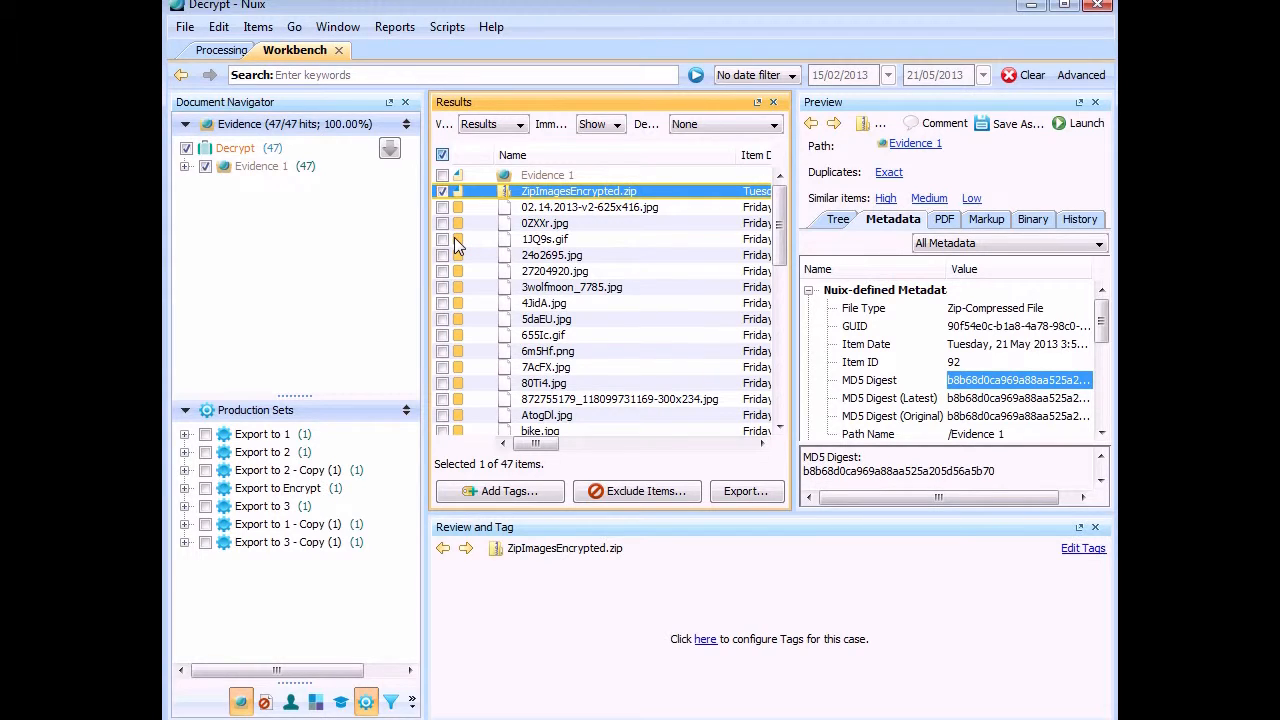
{"action": "mouse_move", "coordinate": [533, 215]}
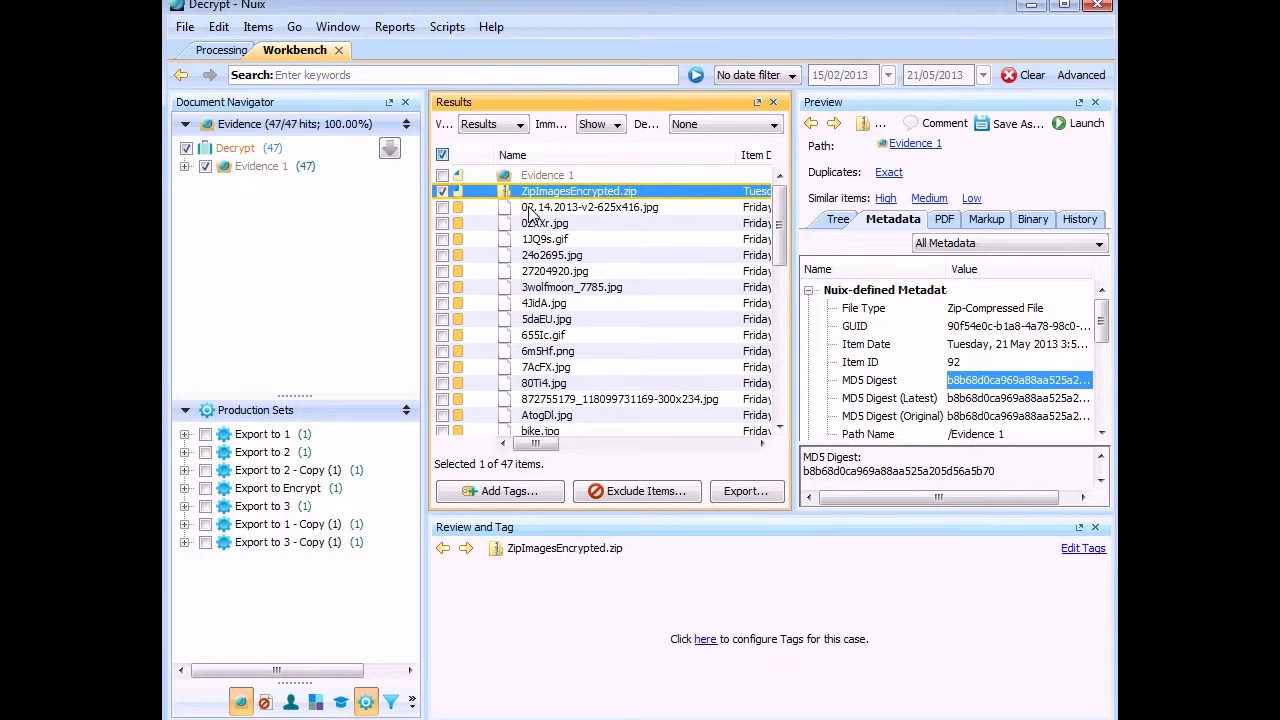
- Review metadata for 02.14.2013-v2-625x416.jpg, 0ZXXr.jpg, 3wolfmoon_7785.jpg, 80Ti4.jpg, 7AcFX.jpg, then reselect the zip
{"action": "left_click", "coordinate": [589, 207]}
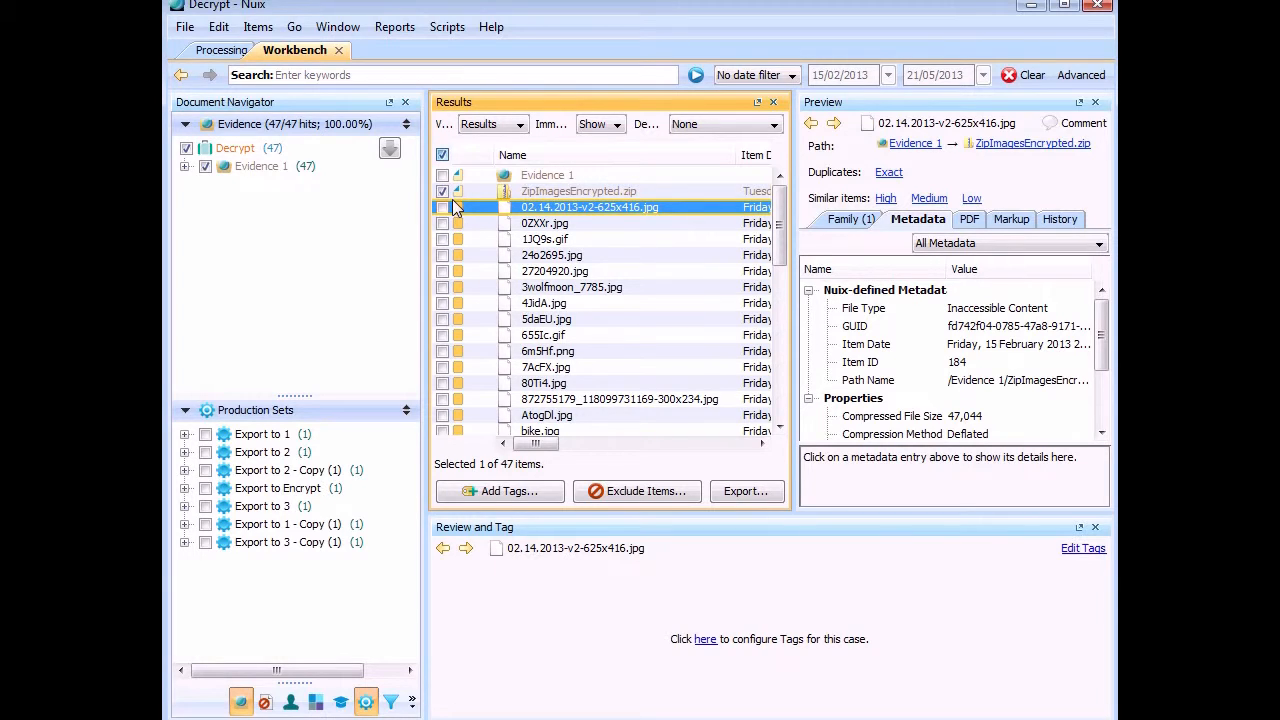
{"action": "mouse_move", "coordinate": [490, 190]}
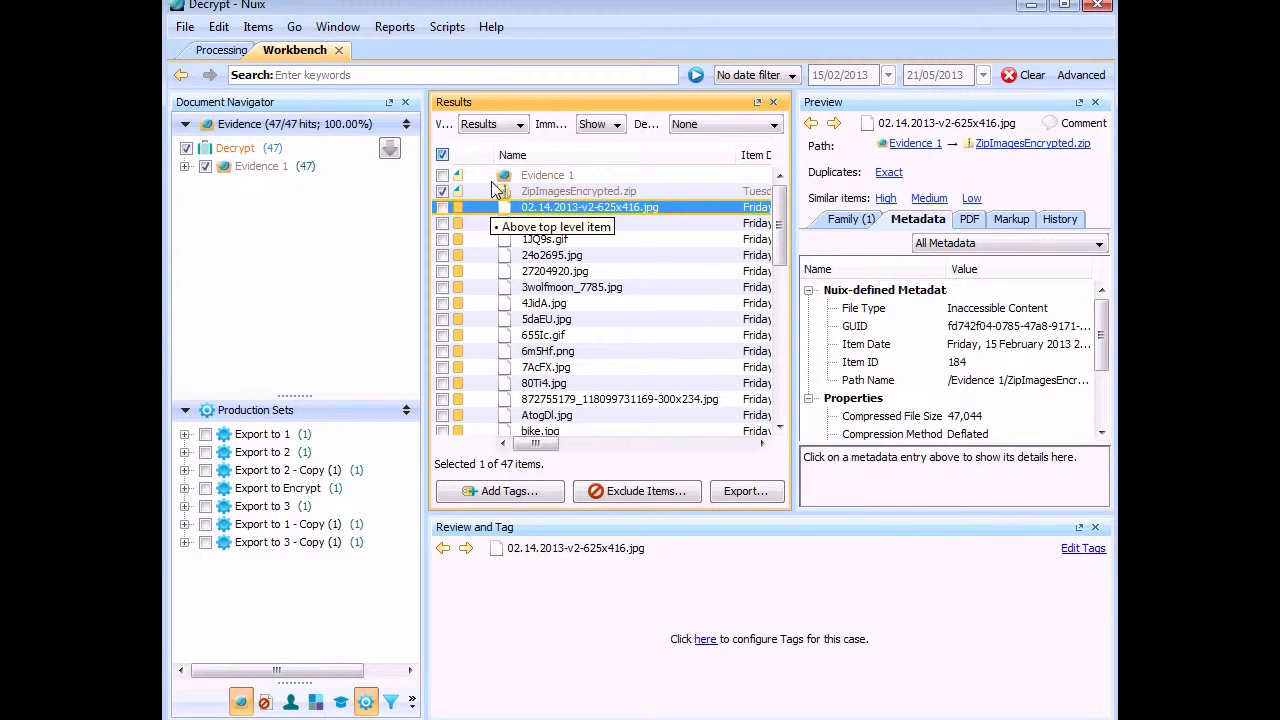
{"action": "left_click", "coordinate": [545, 223]}
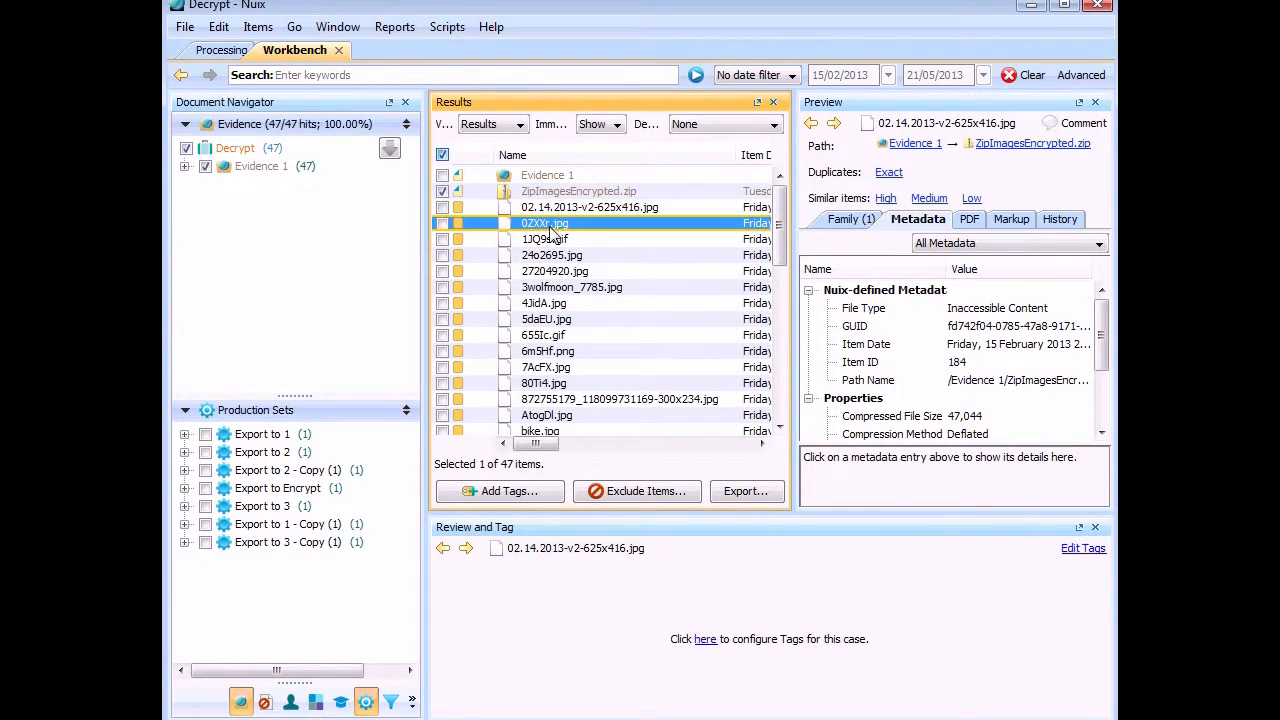
{"action": "left_click", "coordinate": [571, 287]}
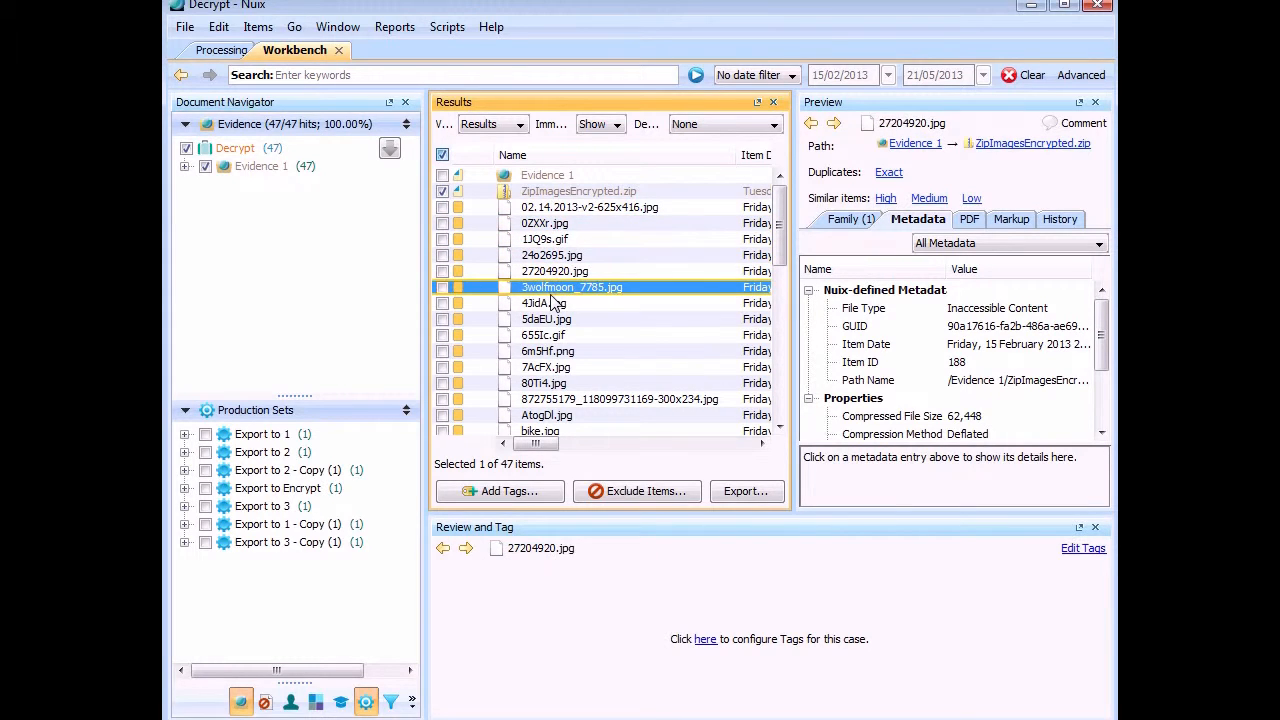
{"action": "left_click", "coordinate": [543, 383]}
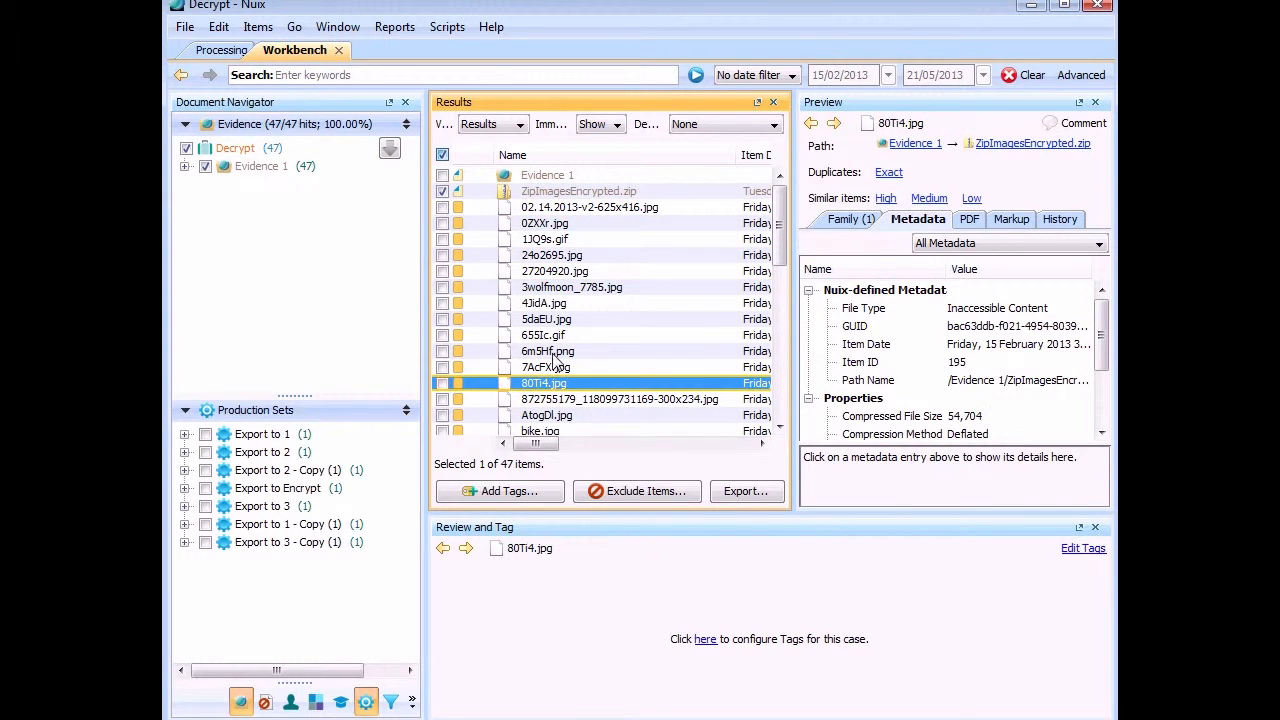
{"action": "left_click", "coordinate": [545, 367]}
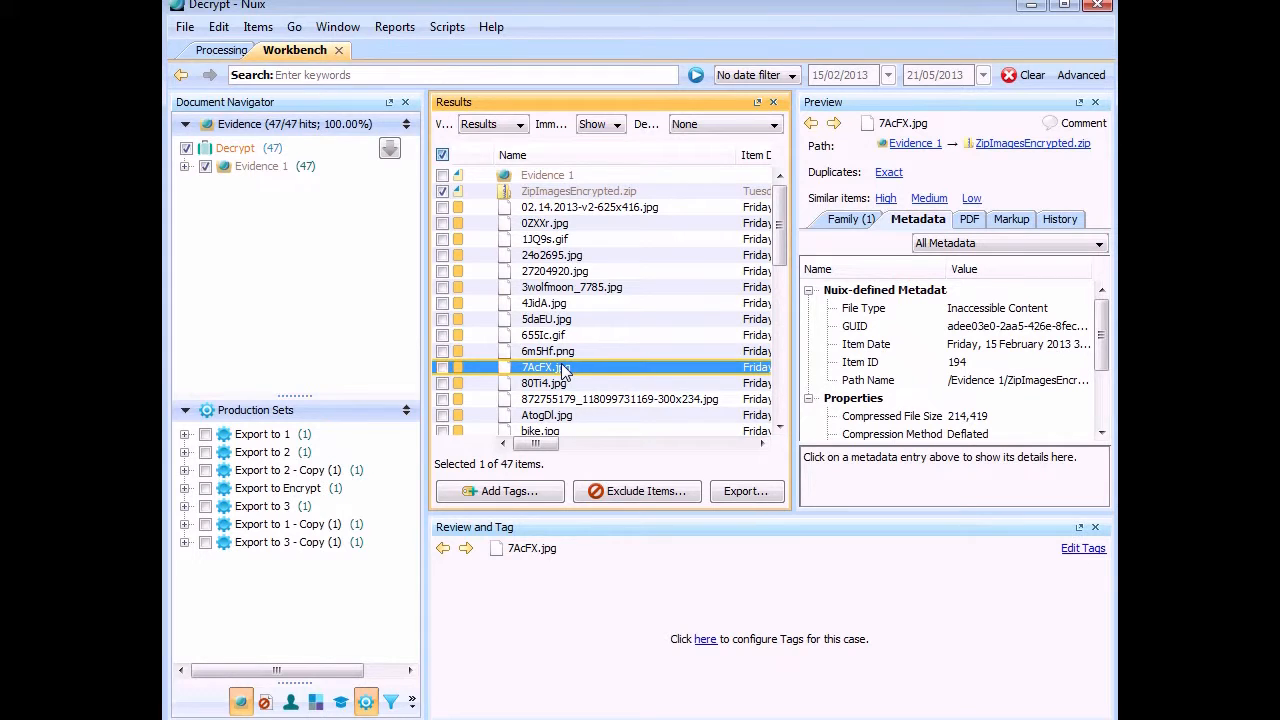
{"action": "left_click", "coordinate": [579, 191]}
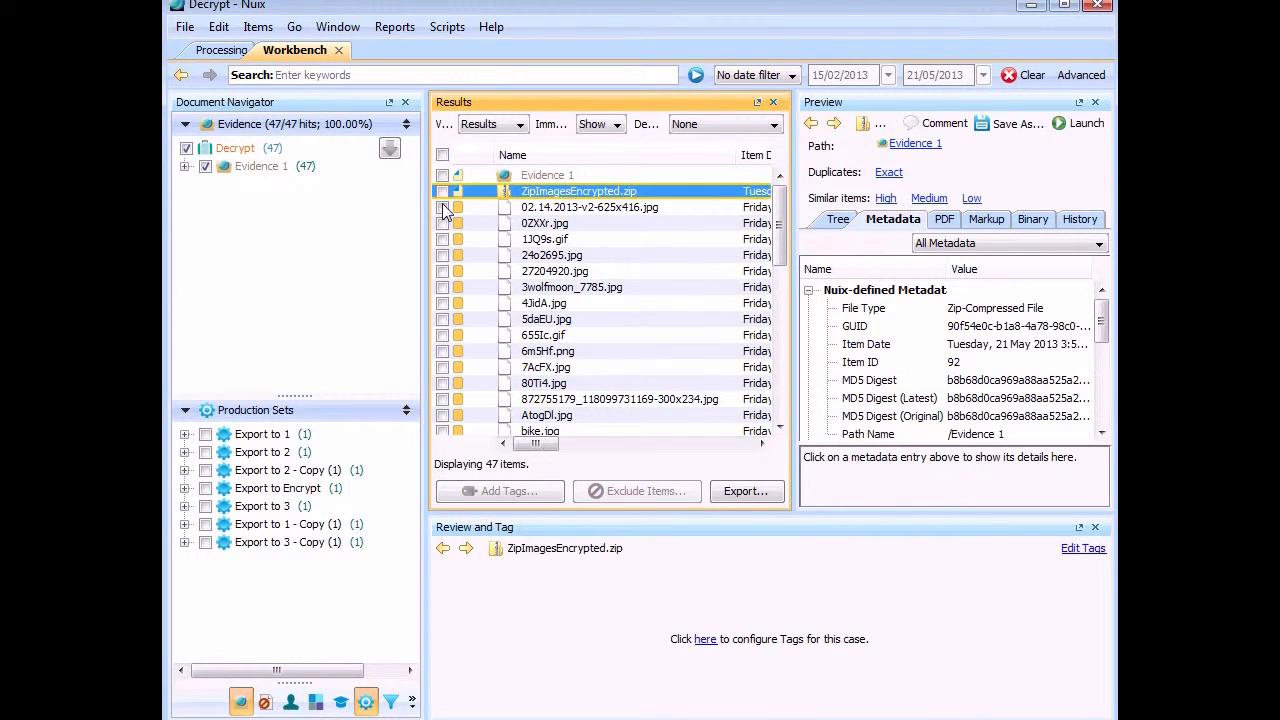
- Delete the 45 selected encrypted image items and their descendants from the case
{"action": "left_click", "coordinate": [442, 154]}
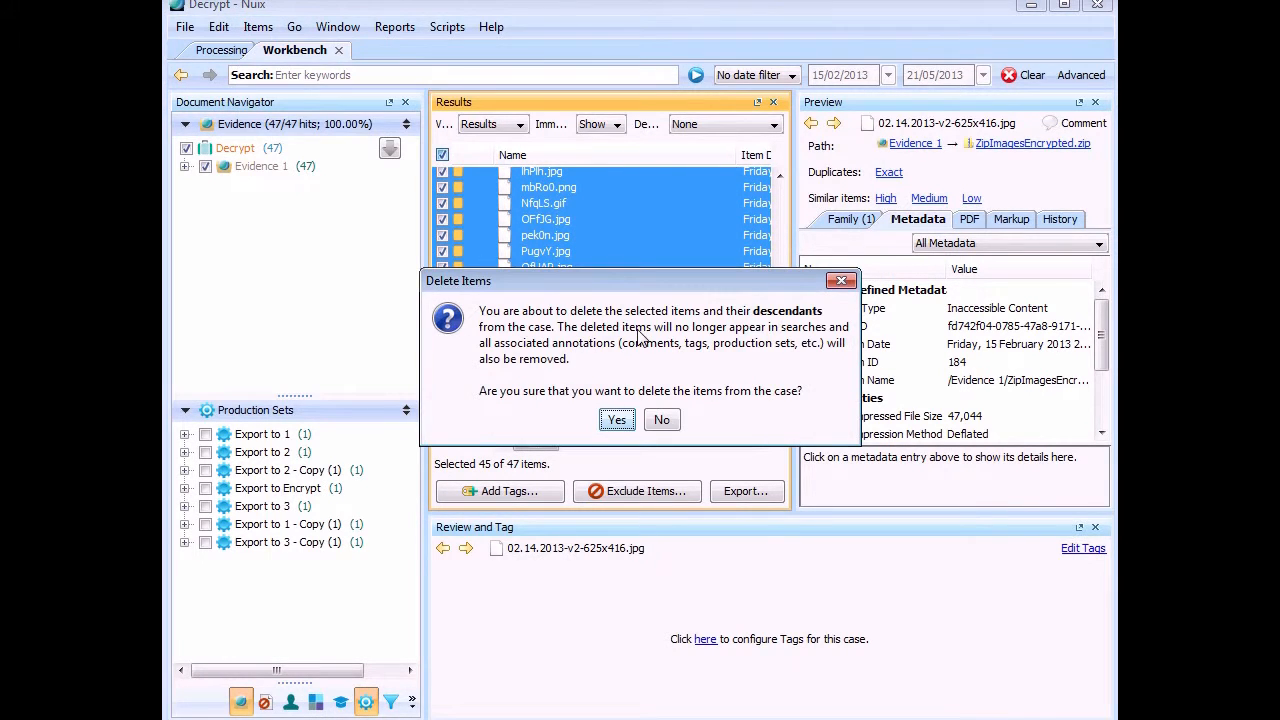
{"action": "left_click", "coordinate": [616, 419]}
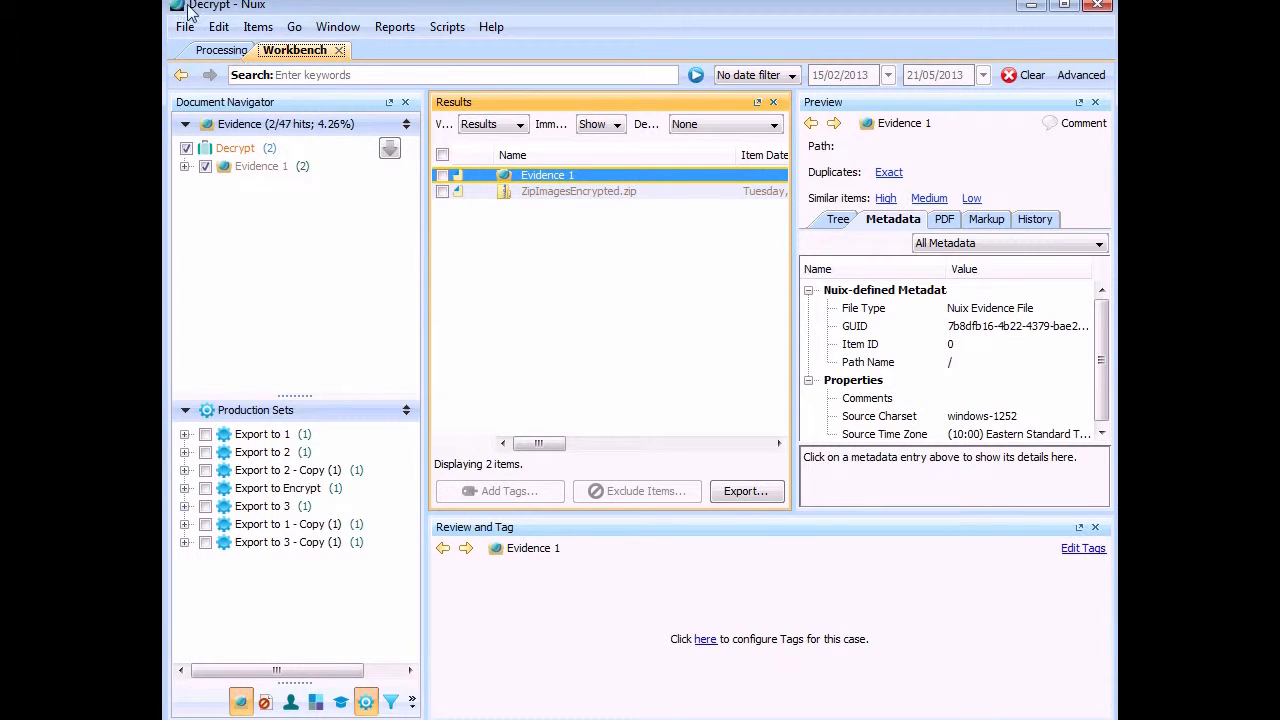
- Start File > Rescan Evidence Repositories and browse to C:\Exports\3\Native
{"action": "left_click", "coordinate": [184, 26]}
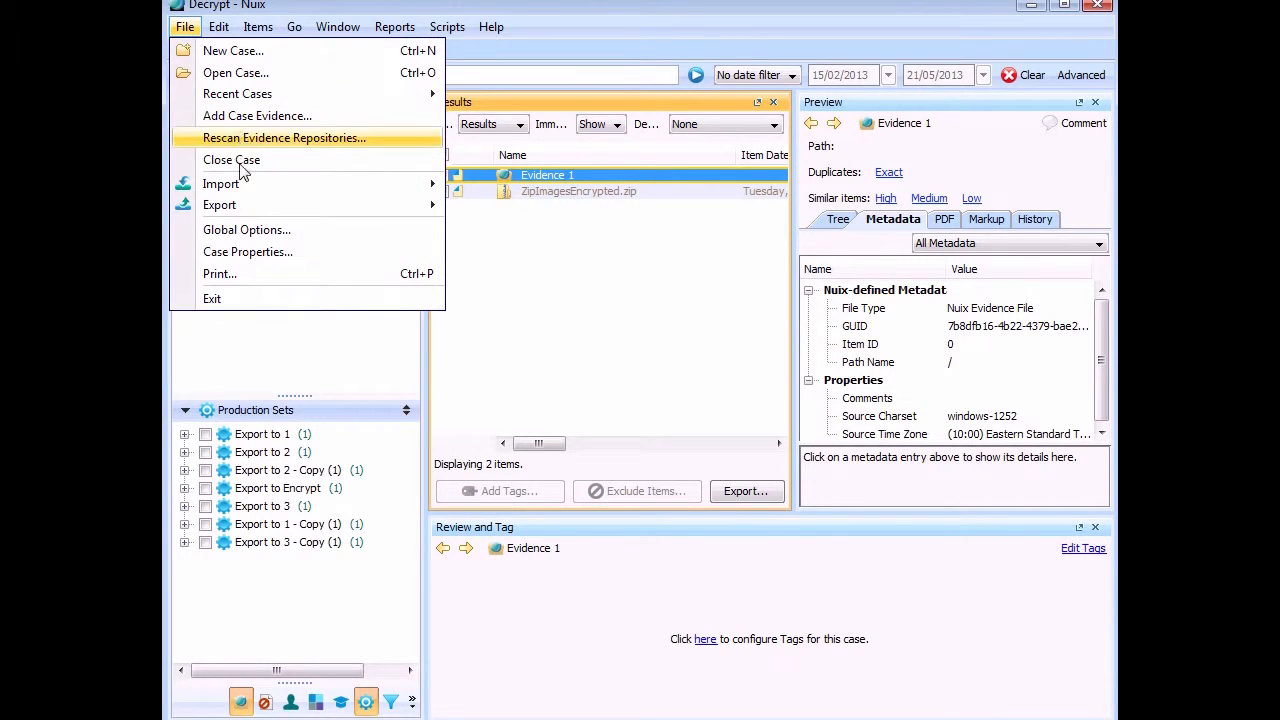
{"action": "left_click", "coordinate": [221, 184]}
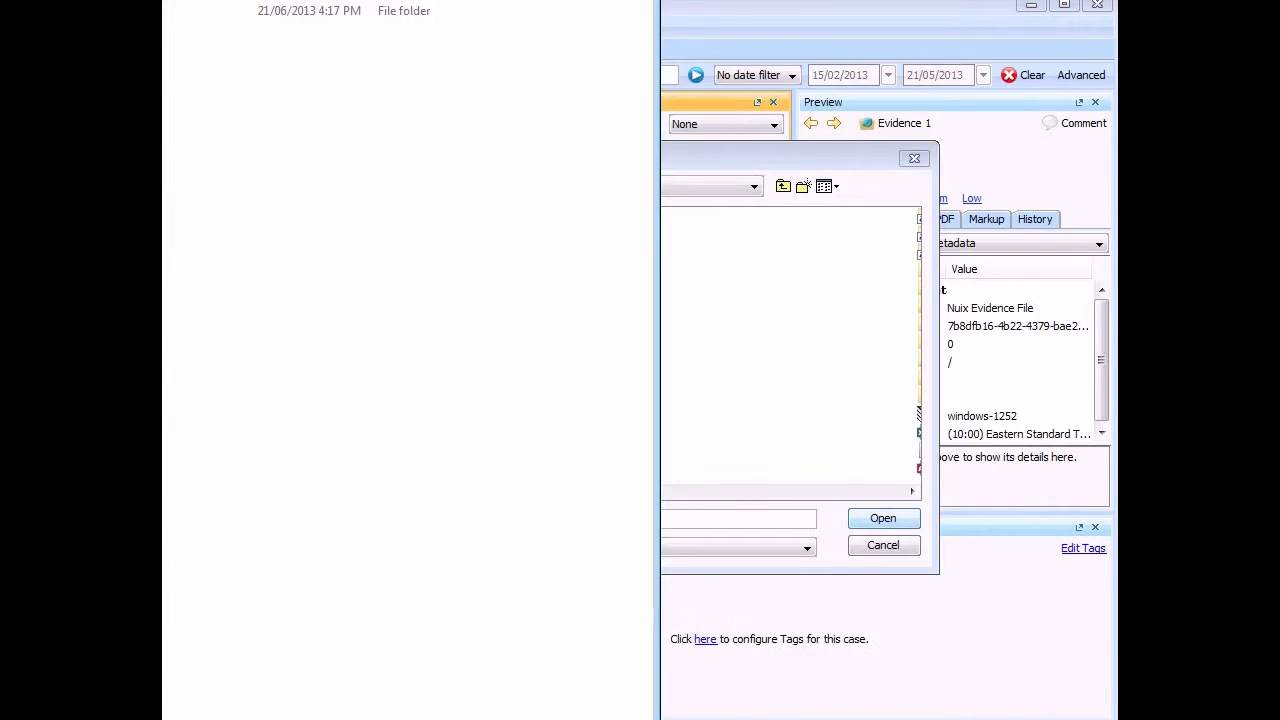
{"action": "mouse_move", "coordinate": [183, 327]}
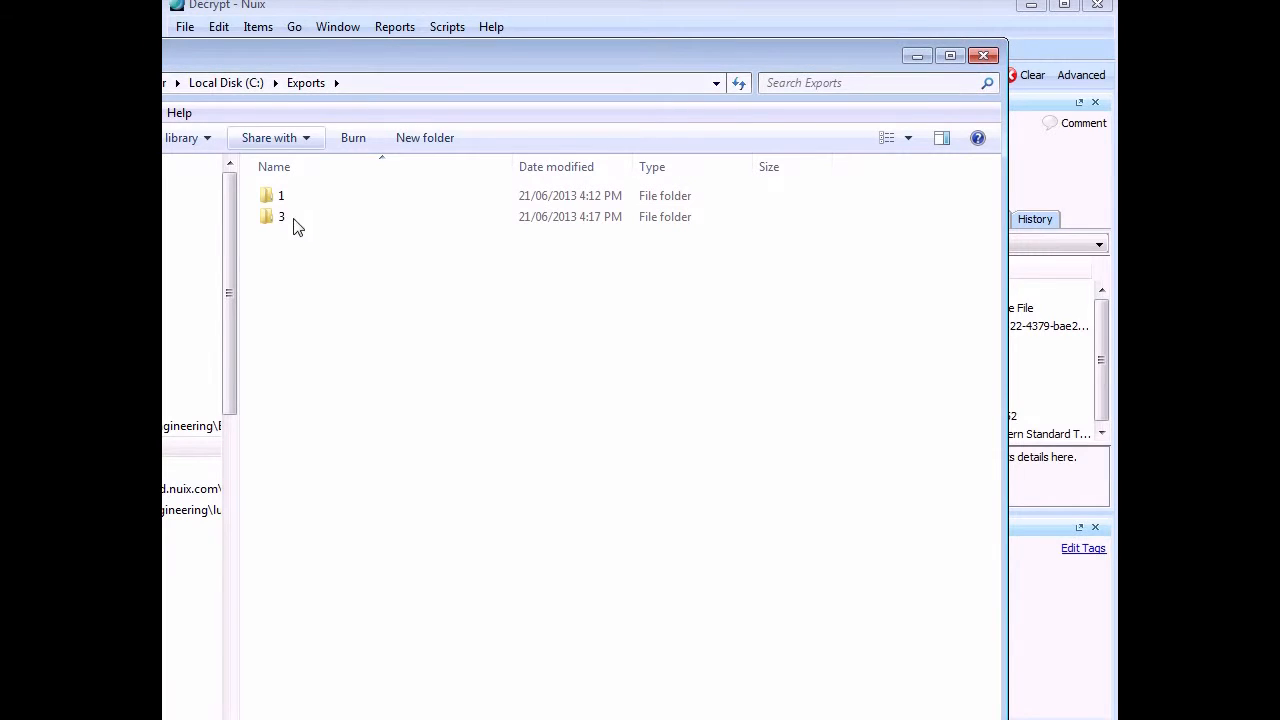
{"action": "double_click", "coordinate": [281, 216]}
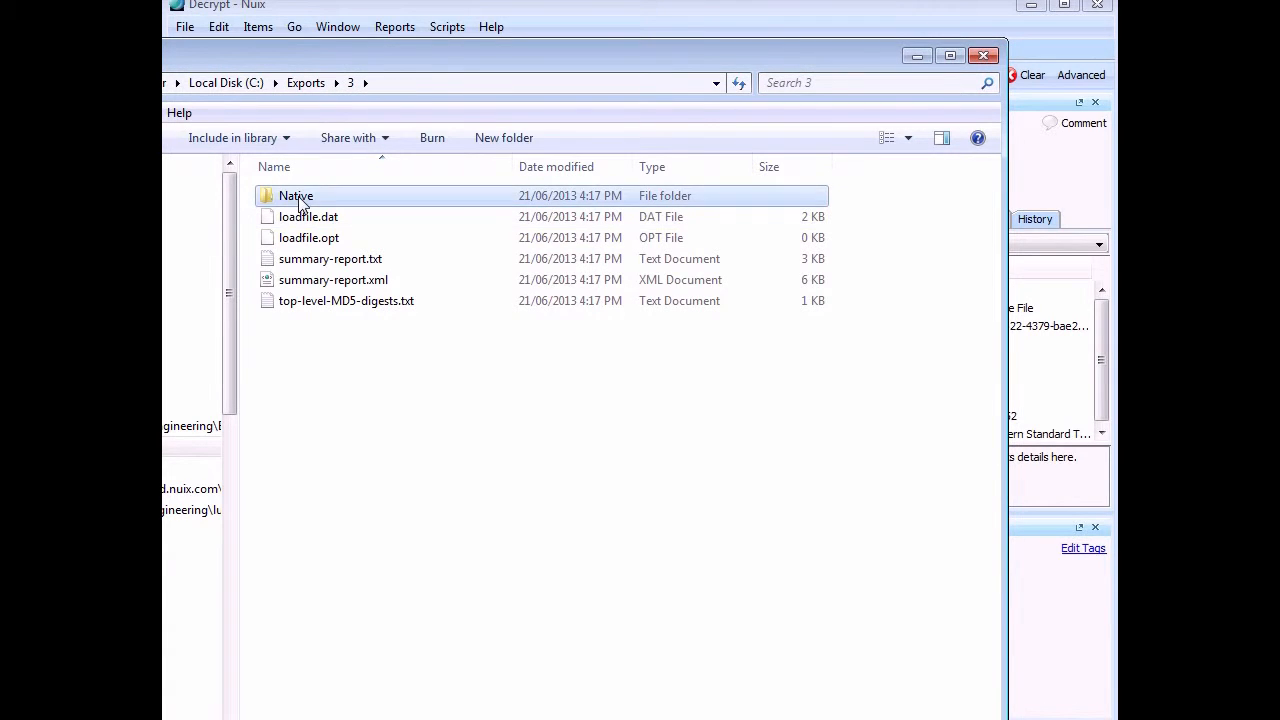
{"action": "double_click", "coordinate": [296, 195]}
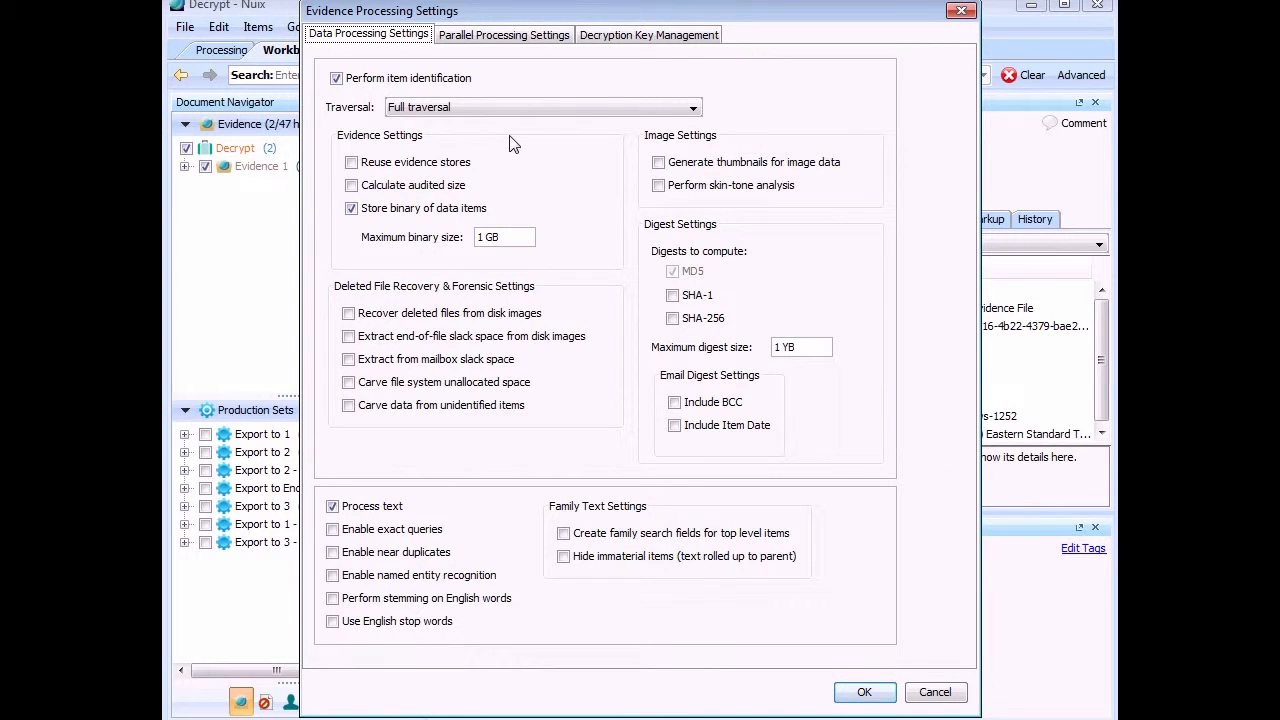
{"action": "mouse_move", "coordinate": [753, 593]}
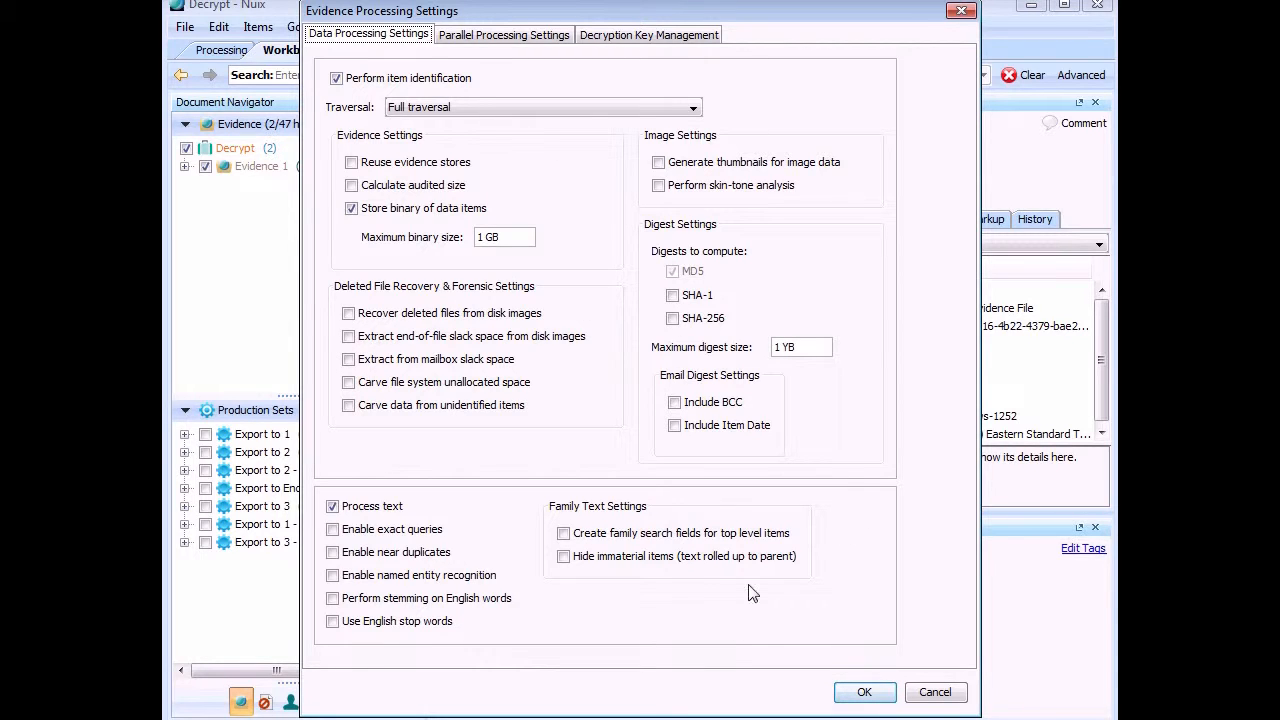
- Accept the Evidence Processing Settings so the rescan runs
{"action": "left_click", "coordinate": [863, 692]}
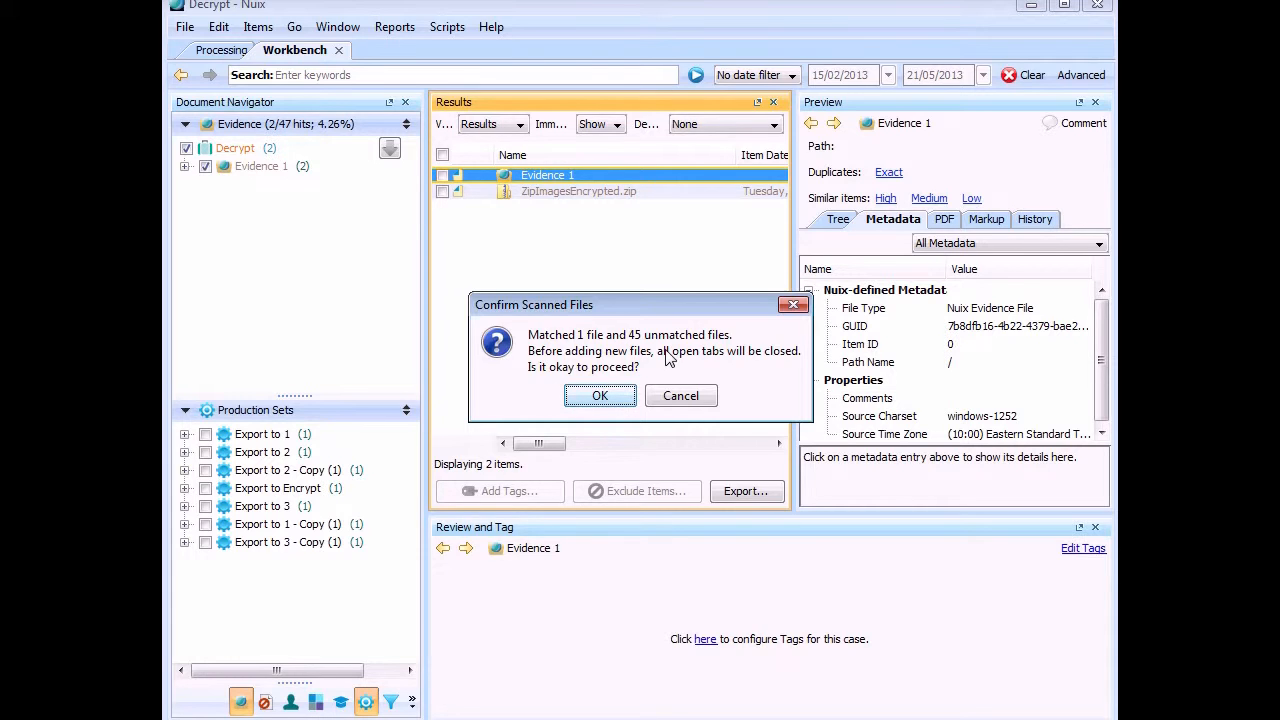
- Confirm adding the 45 unmatched files, then return to the case results after processing finishes
{"action": "left_click", "coordinate": [599, 395]}
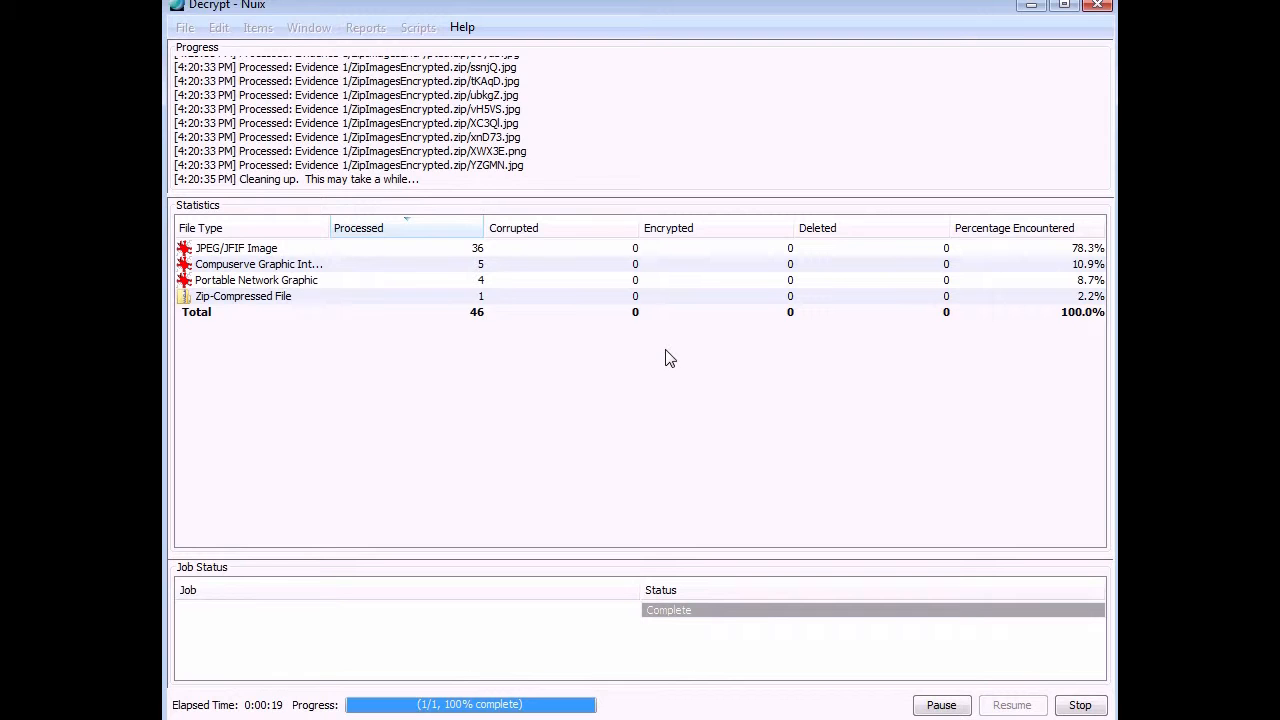
{"action": "left_click", "coordinate": [295, 50]}
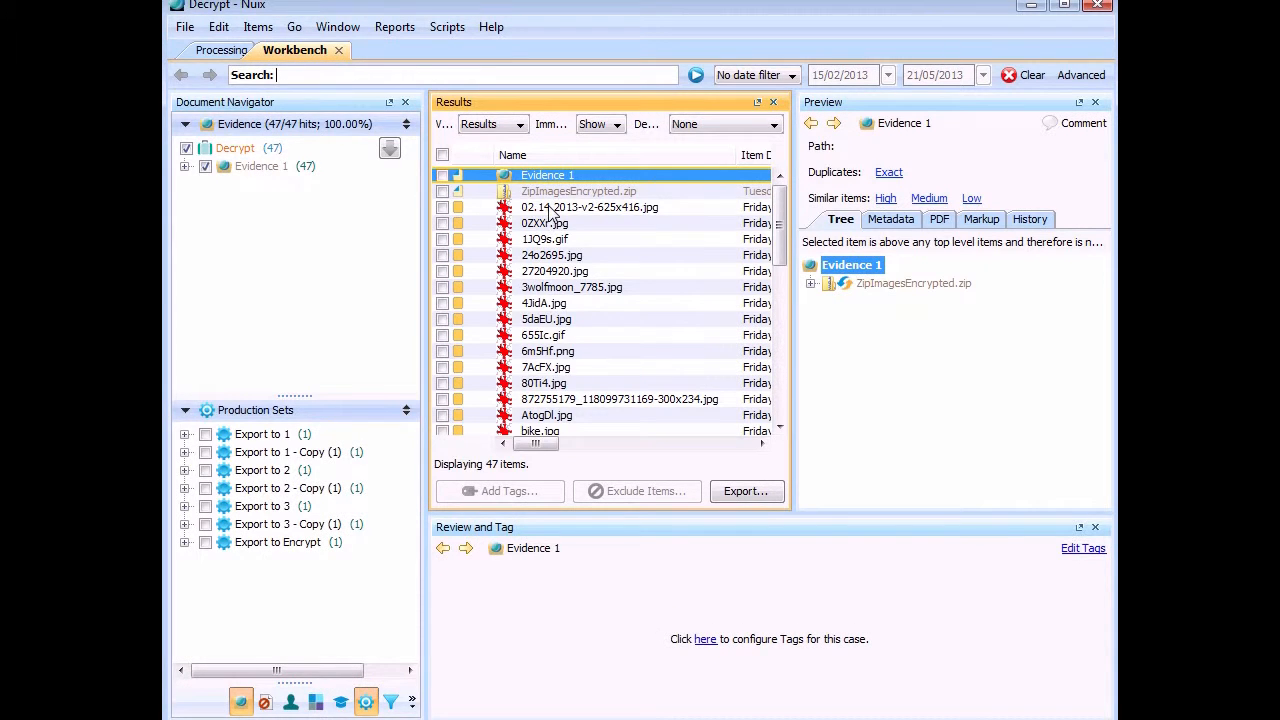
- Preview the images 02.14.2013-v2-625x416.jpg, 0ZXXr.jpg, 1JQ9s.gif and 24o2695.jpg
{"action": "left_click", "coordinate": [590, 207]}
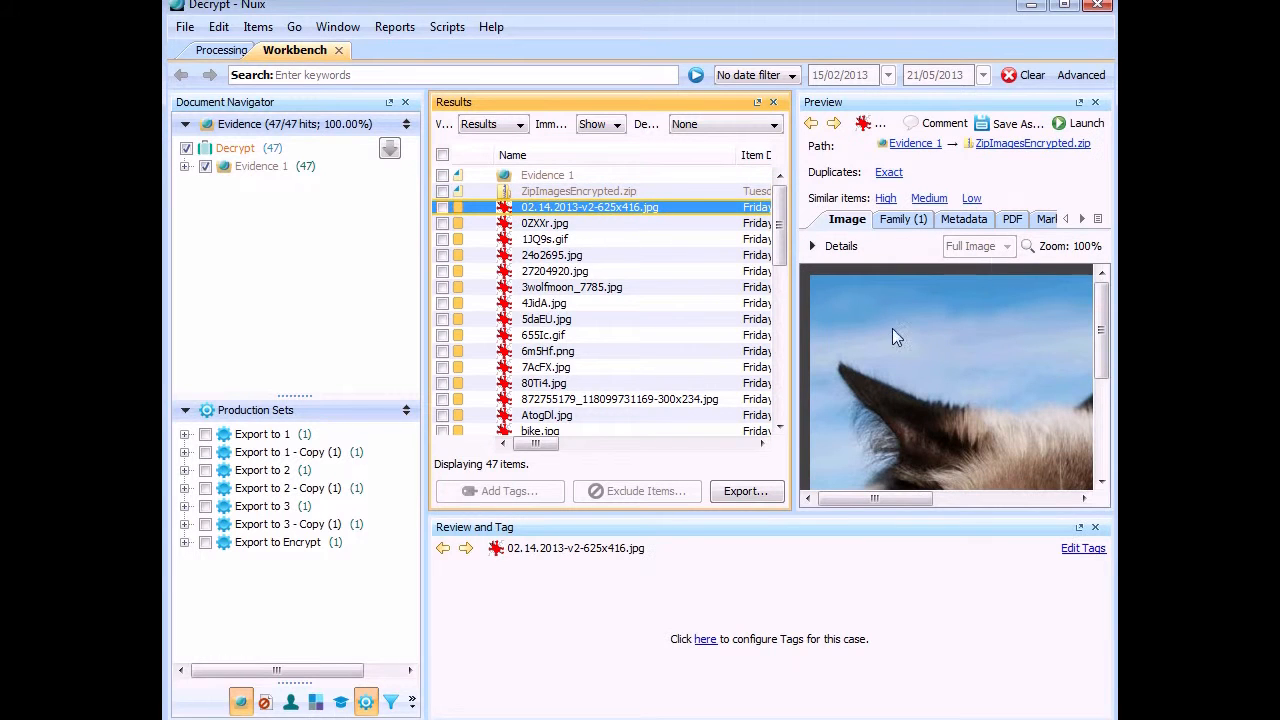
{"action": "left_click", "coordinate": [545, 222]}
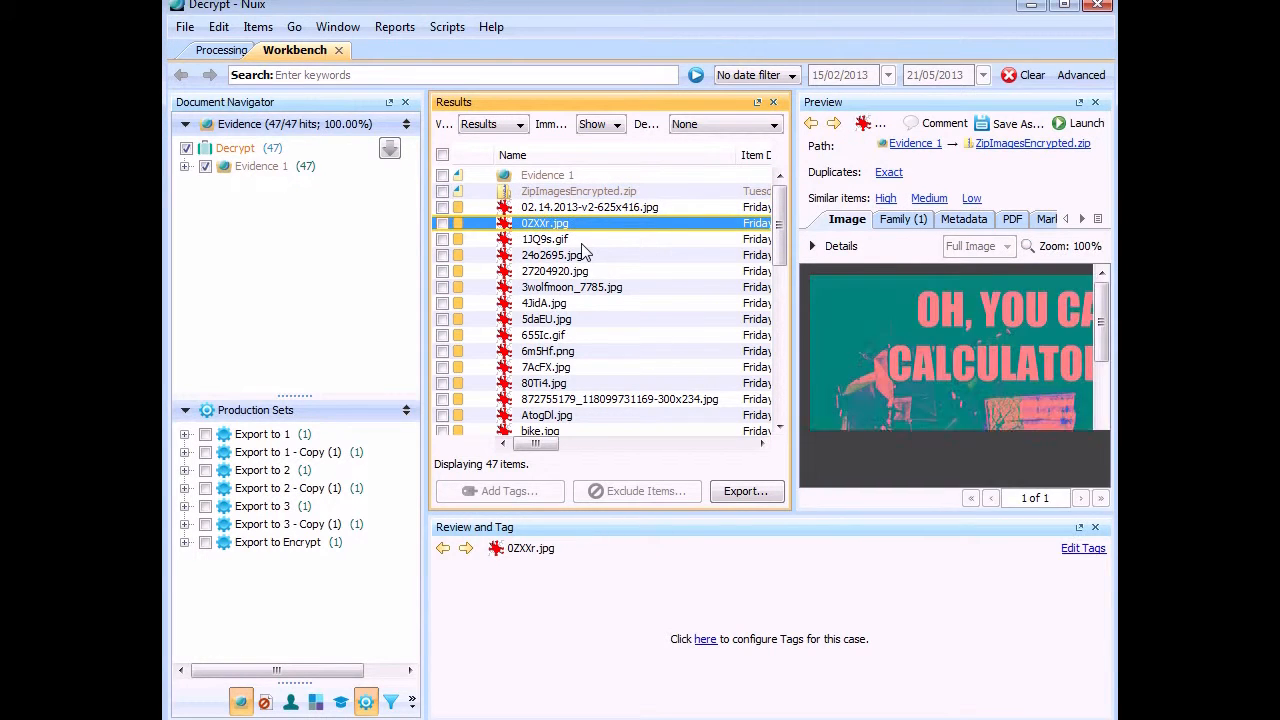
{"action": "left_click", "coordinate": [544, 238]}
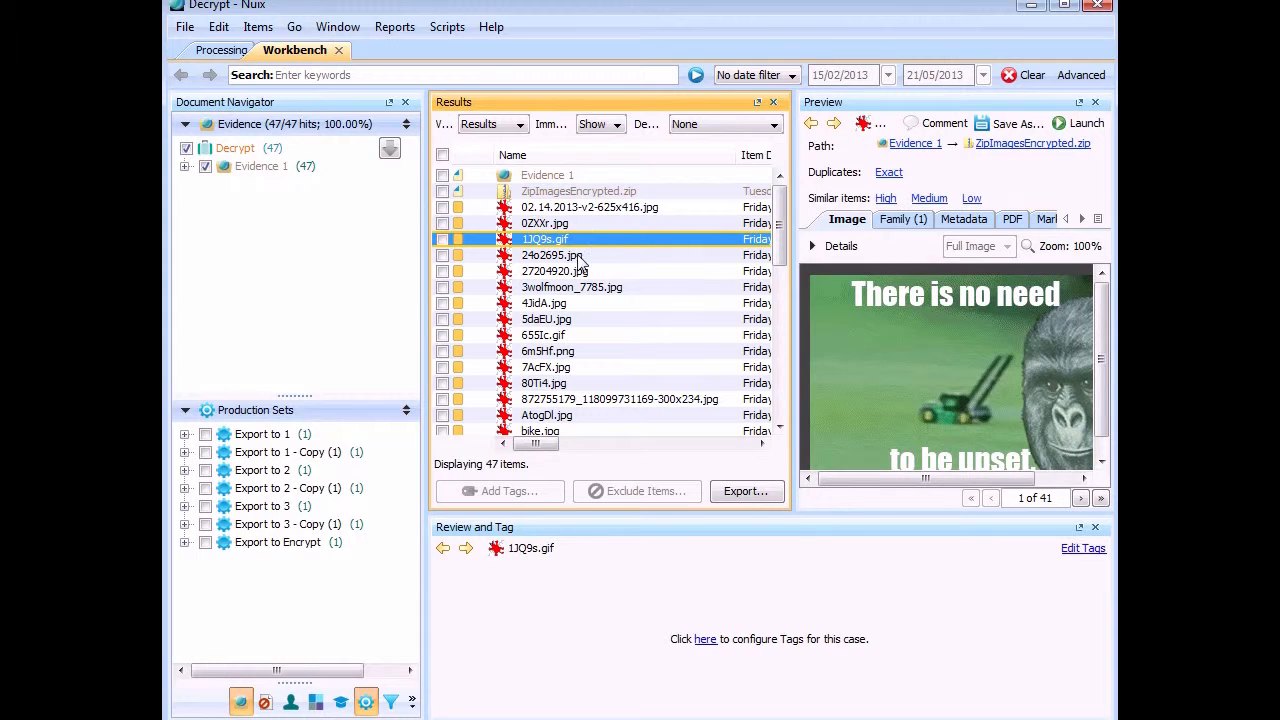
{"action": "left_click", "coordinate": [552, 255]}
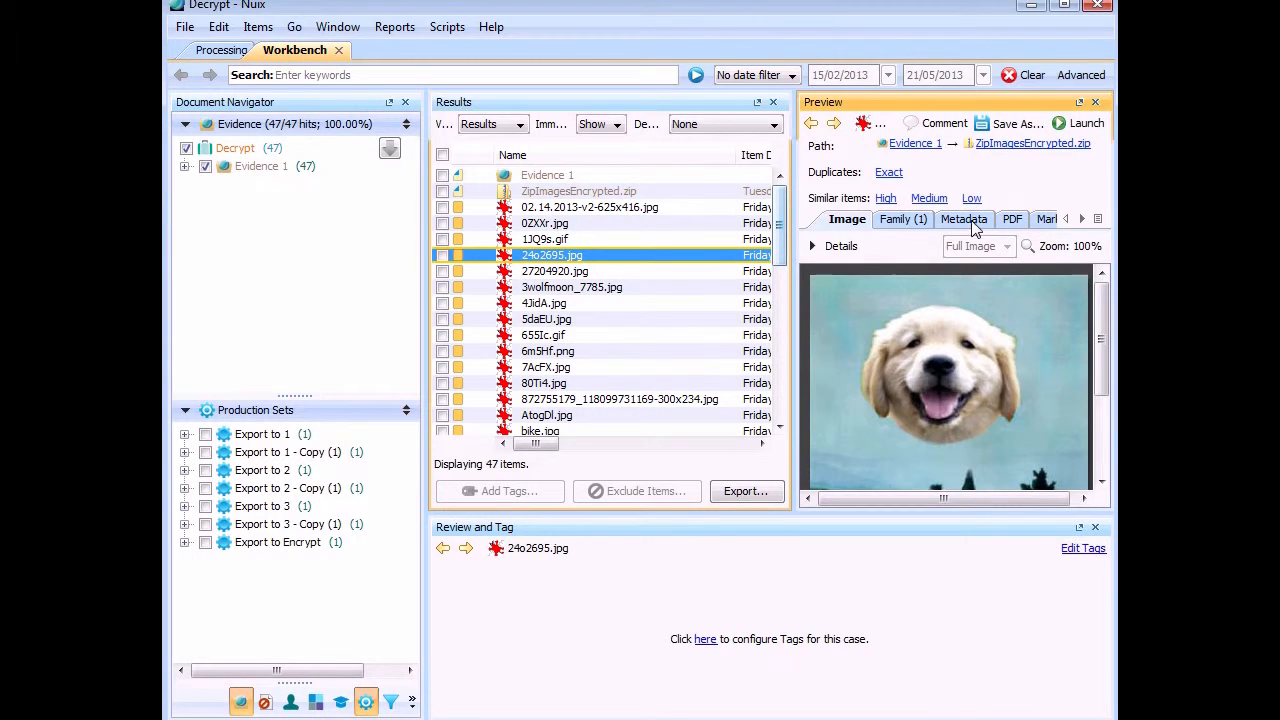
- View metadata for 24o2695.jpg, 02.14.2013-v2-625x416.jpg, then ZipImagesEncrypted.zip
{"action": "left_click", "coordinate": [963, 219]}
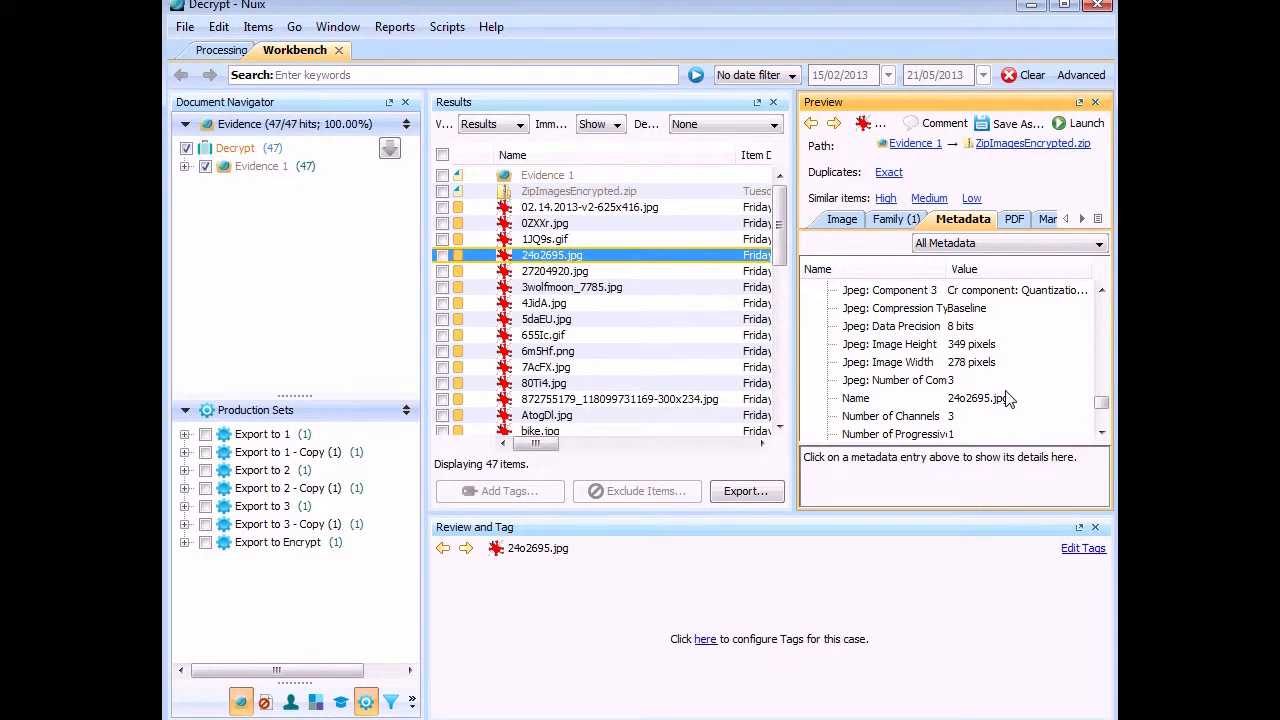
{"action": "mouse_move", "coordinate": [718, 233]}
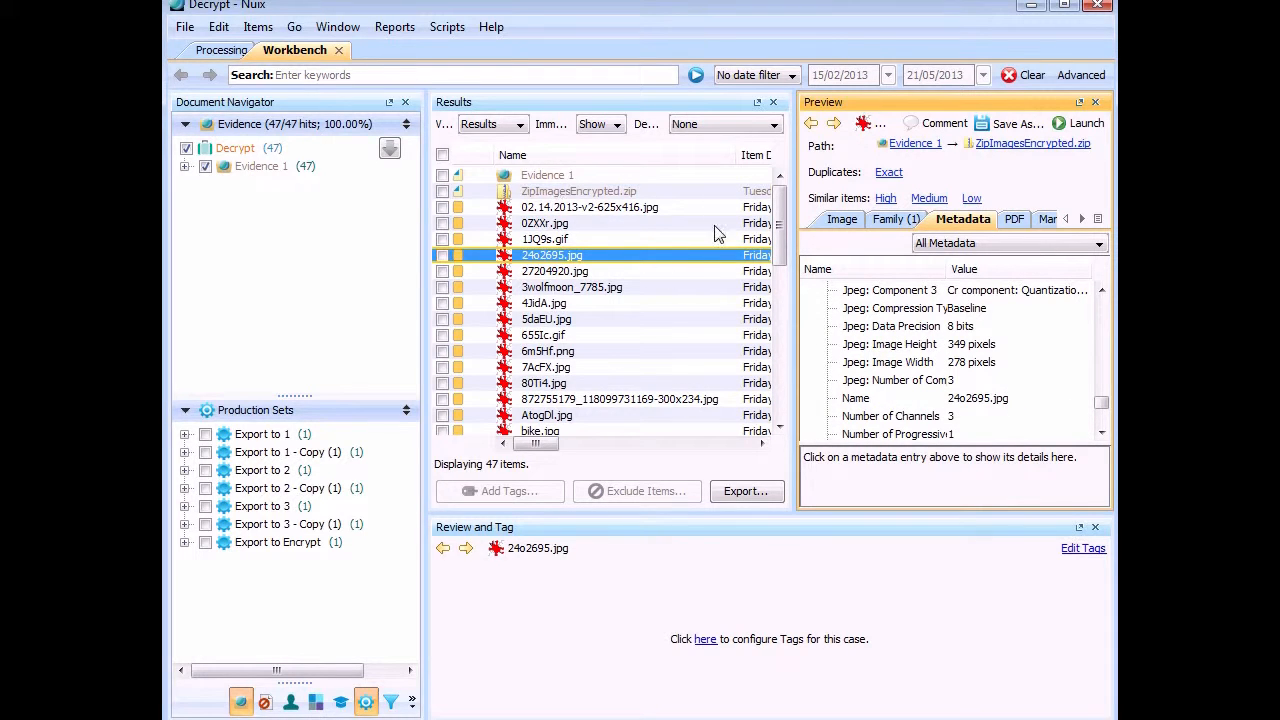
{"action": "mouse_move", "coordinate": [548, 191]}
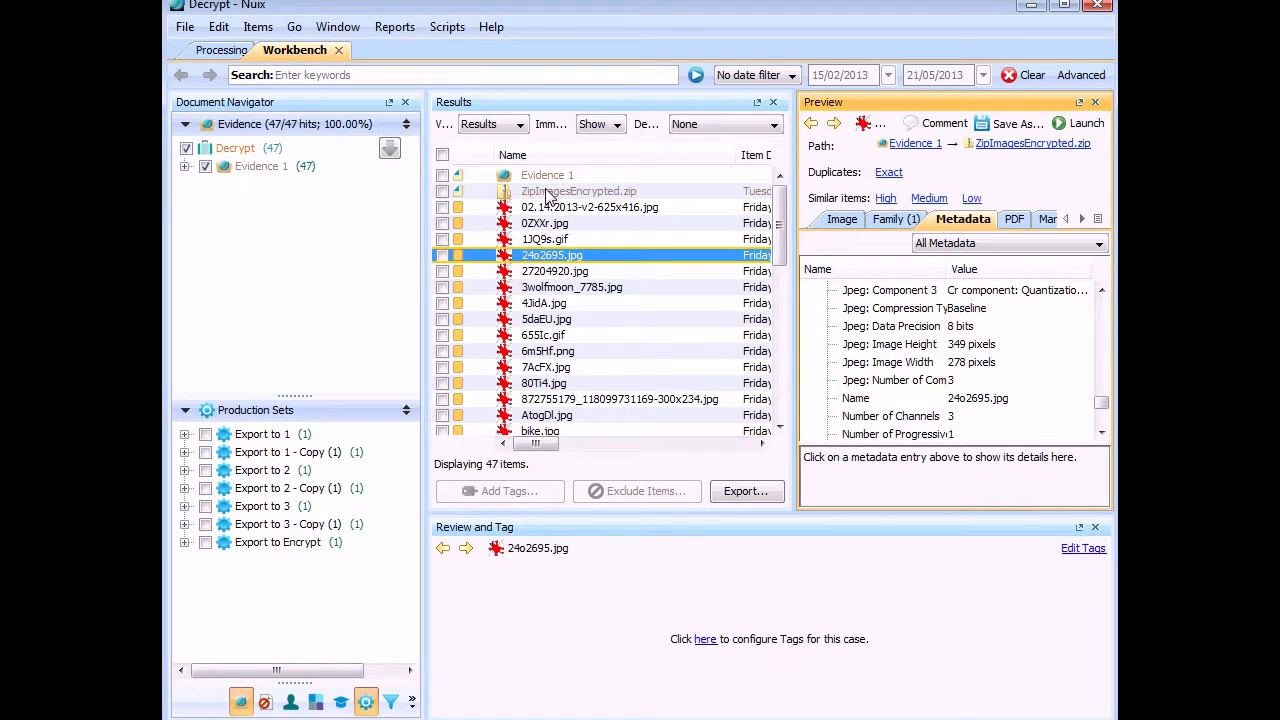
{"action": "left_click", "coordinate": [590, 207]}
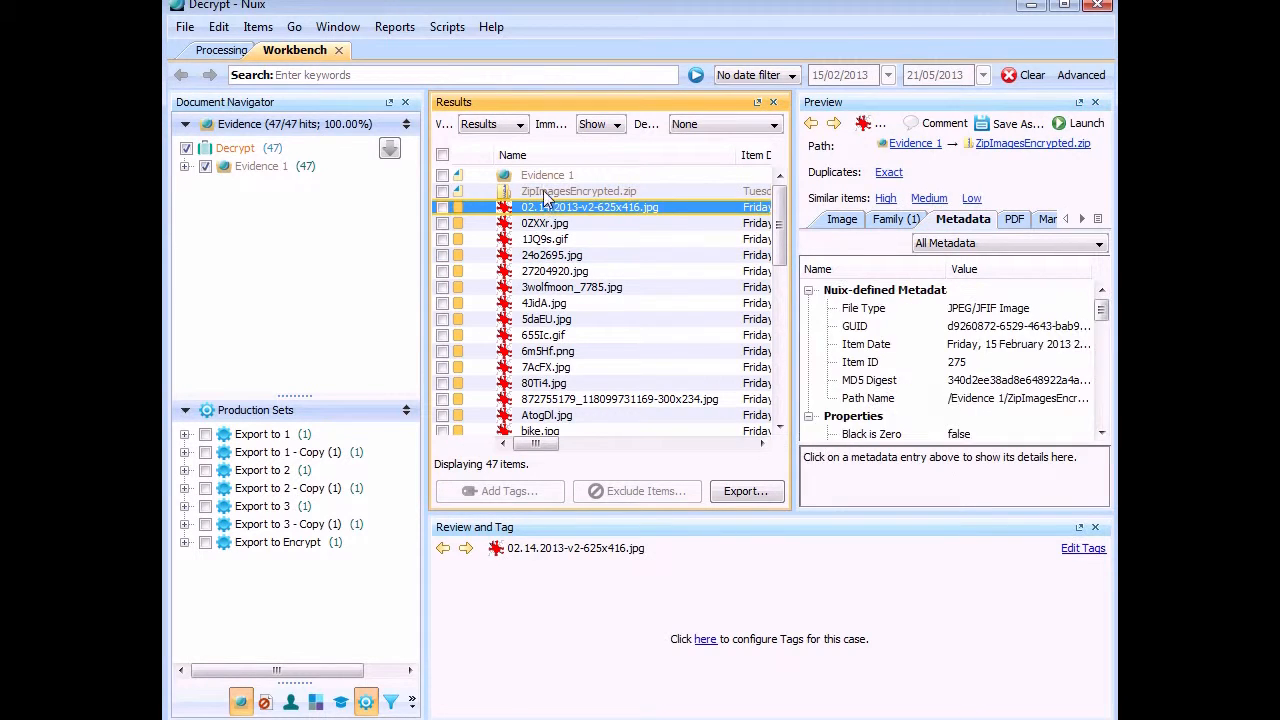
{"action": "left_click", "coordinate": [579, 191]}
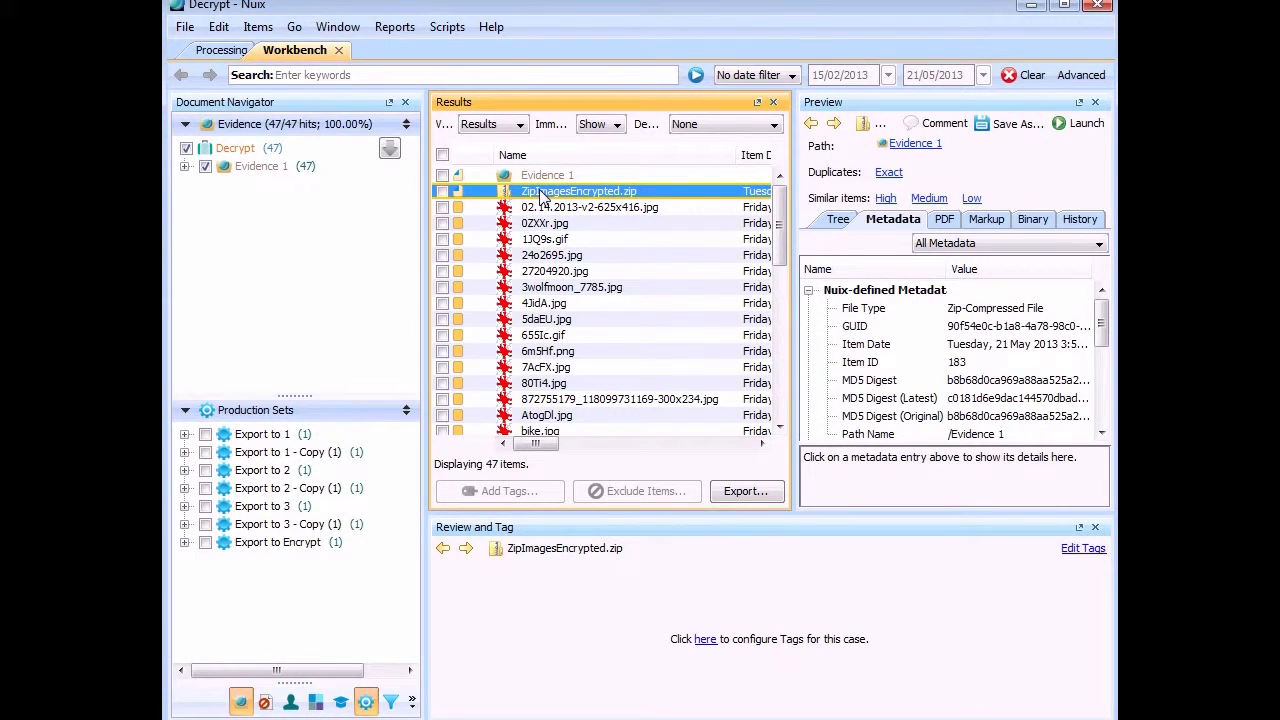
{"action": "mouse_move", "coordinate": [607, 343]}
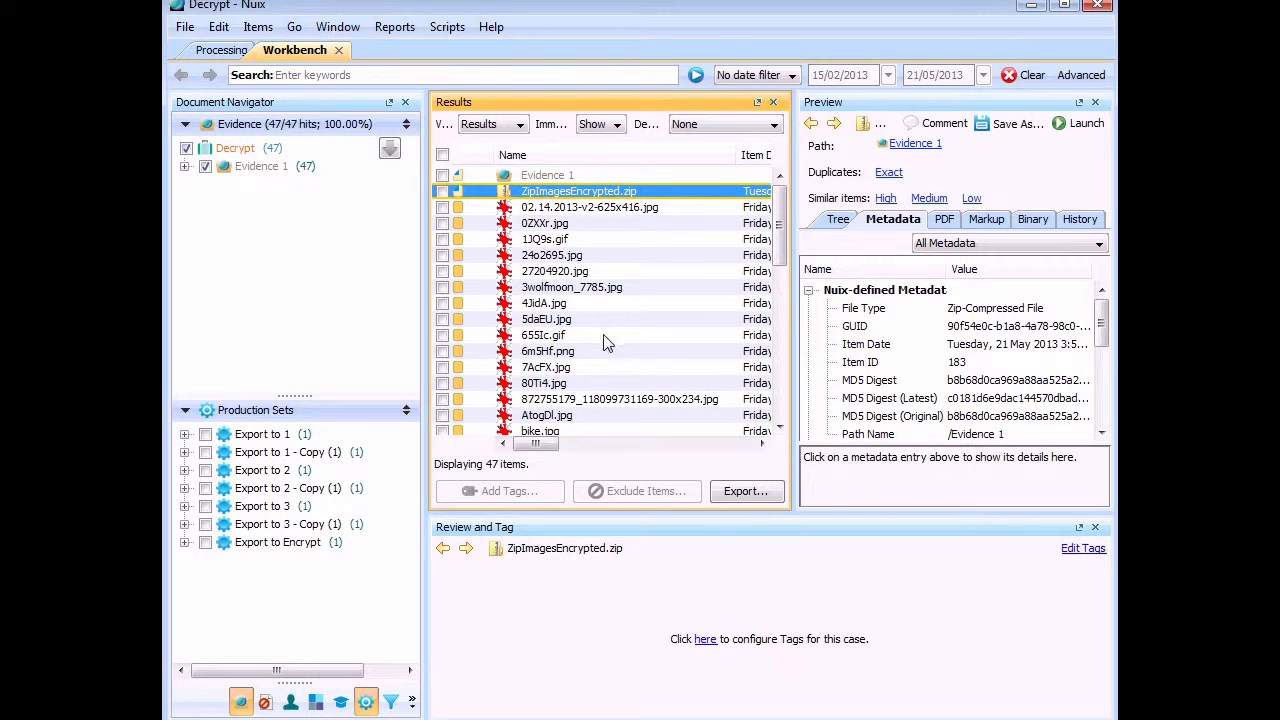
{"action": "mouse_move", "coordinate": [730, 487]}
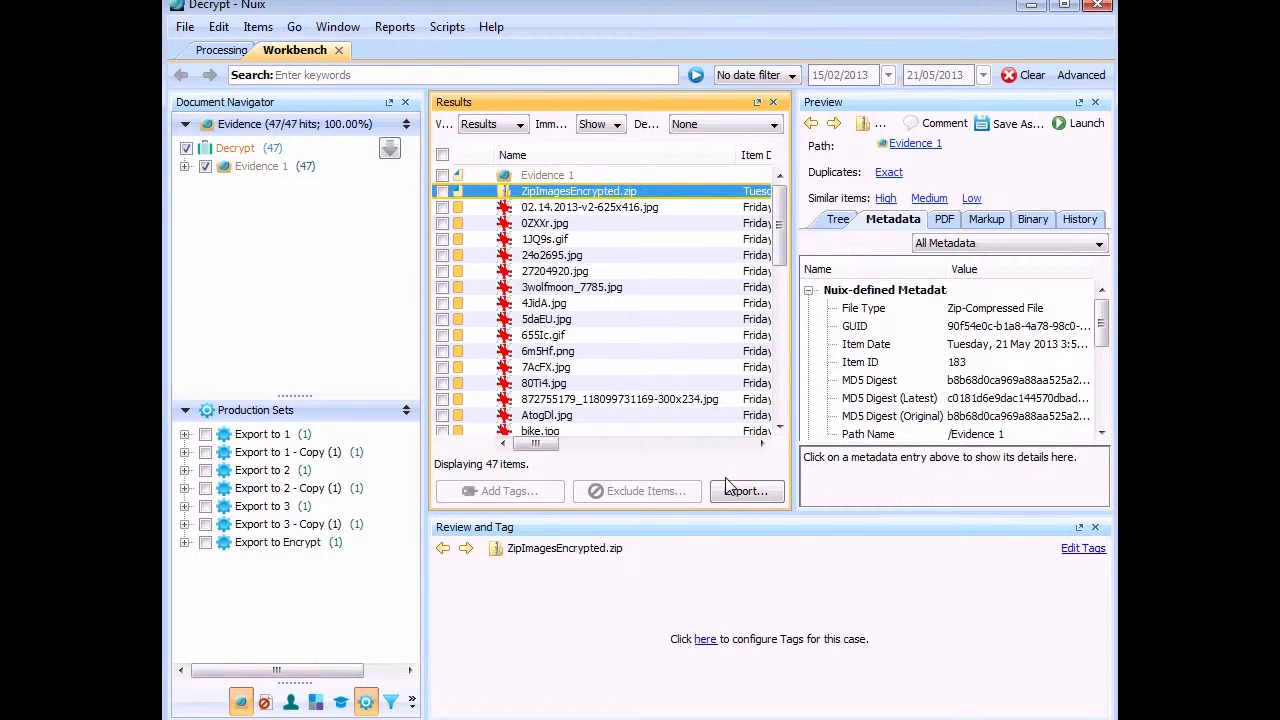
{"action": "mouse_move", "coordinate": [730, 485]}
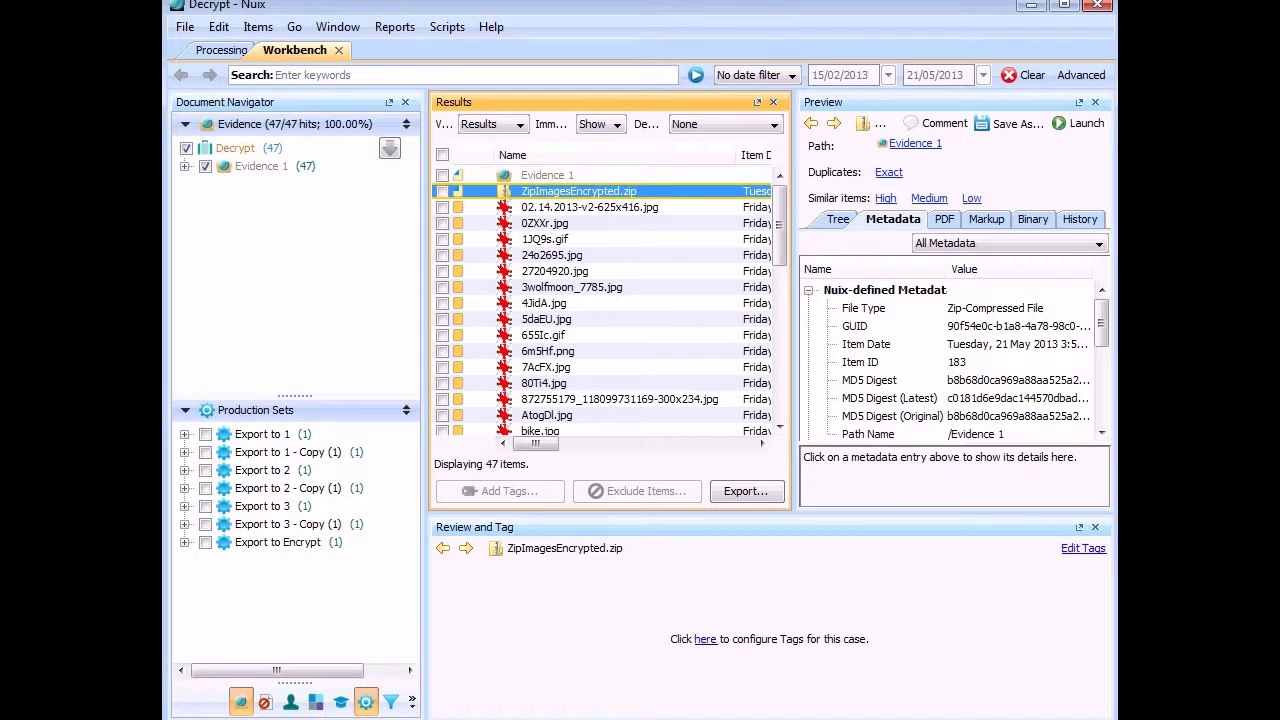